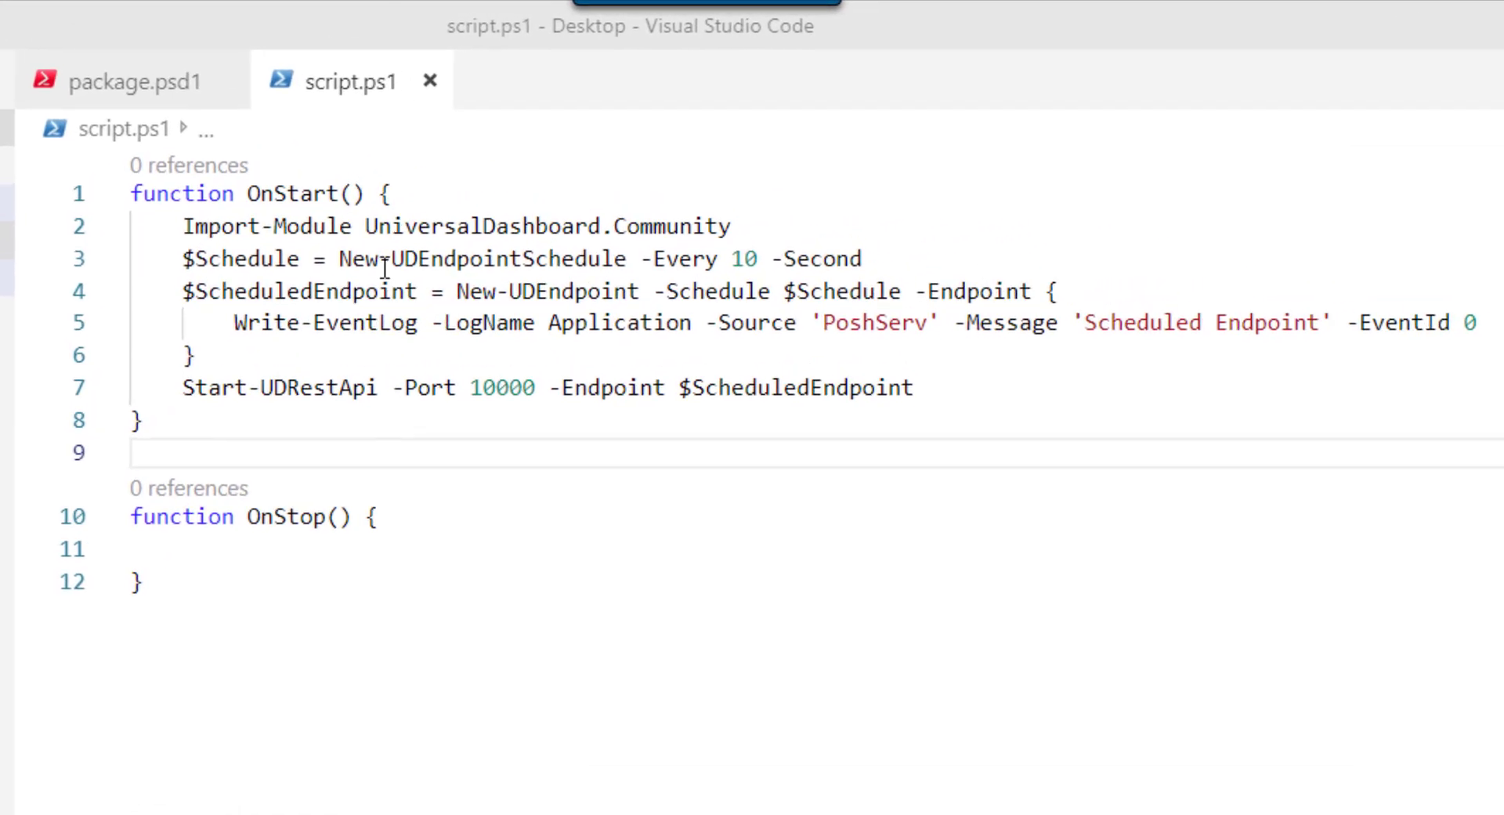
- Review script.ps1's start function, then switch to the package.psd1 configuration file
double_click(283, 192)
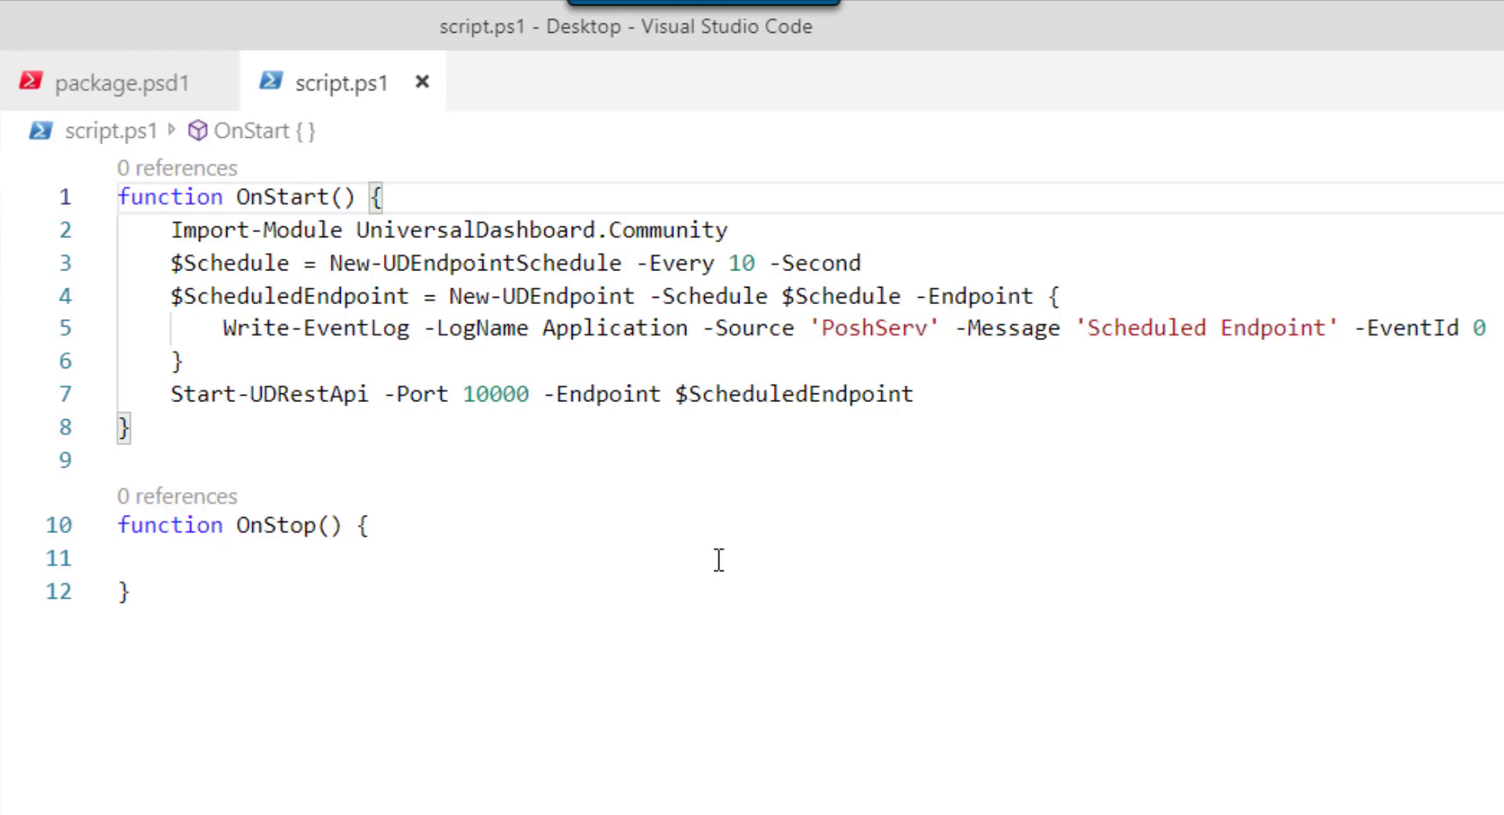
click(738, 230)
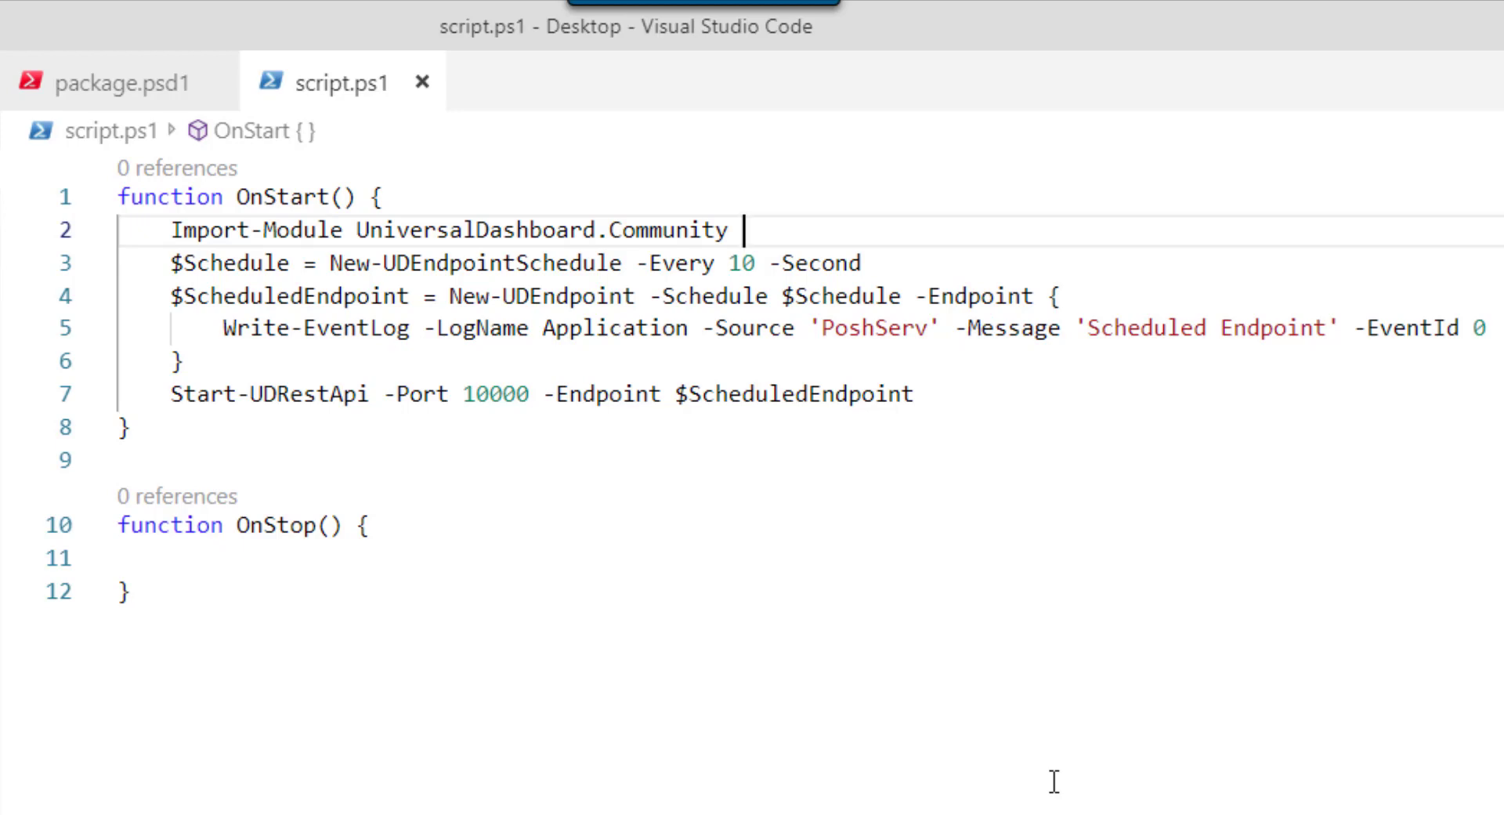
mouse_move(492, 497)
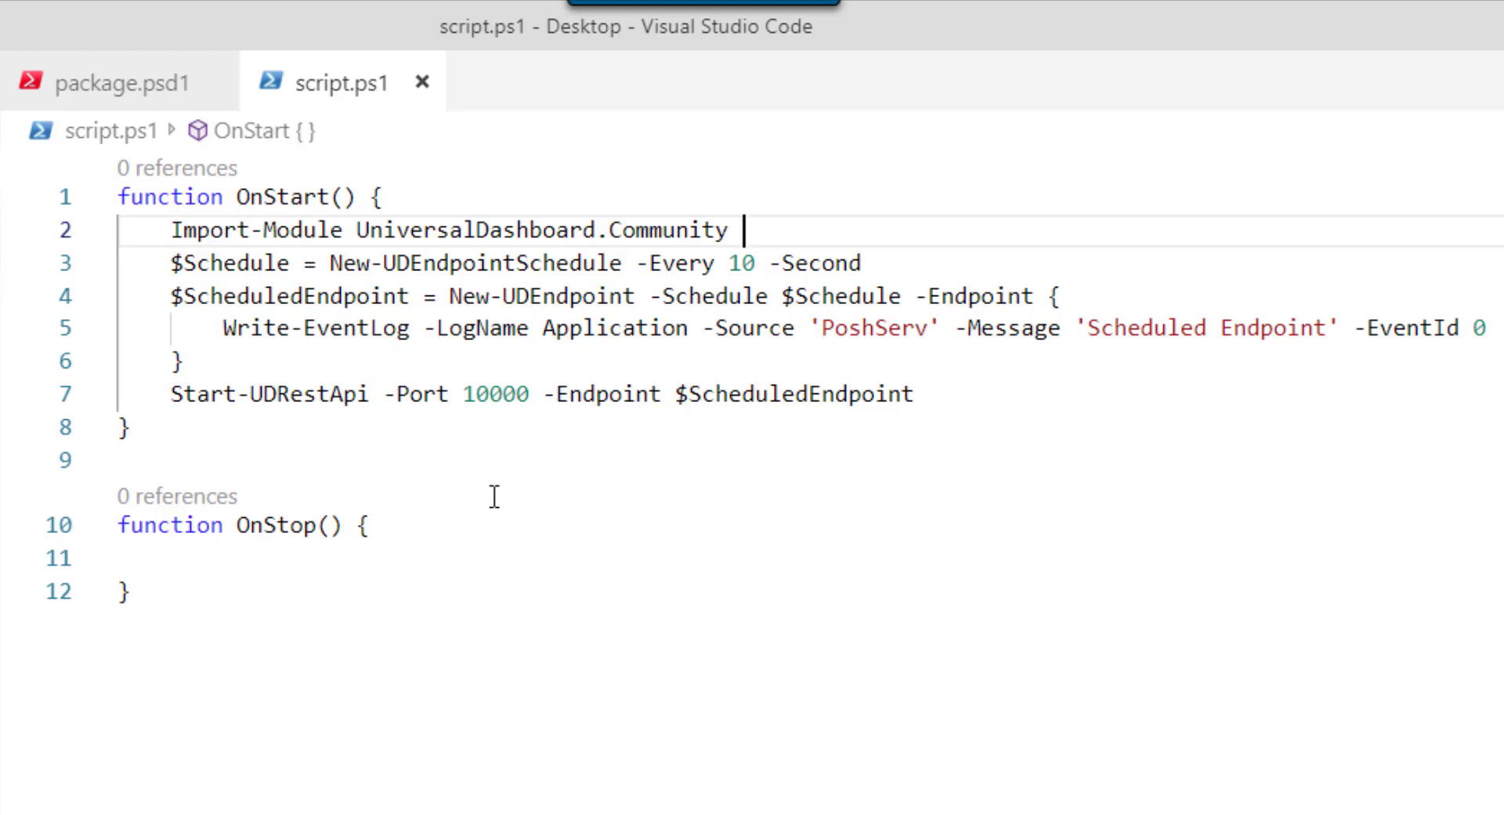
click(114, 82)
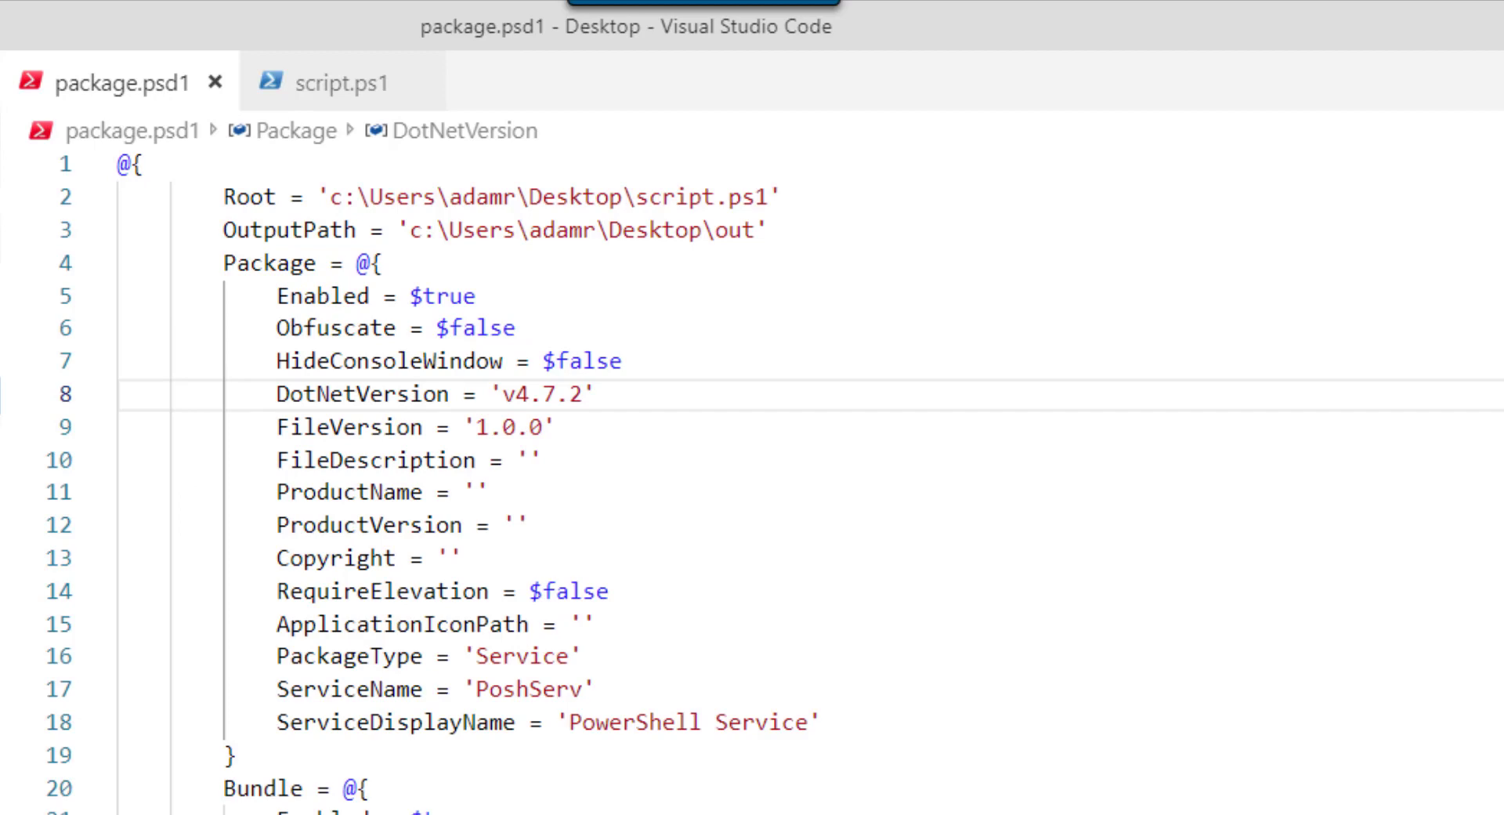
mouse_move(23, 445)
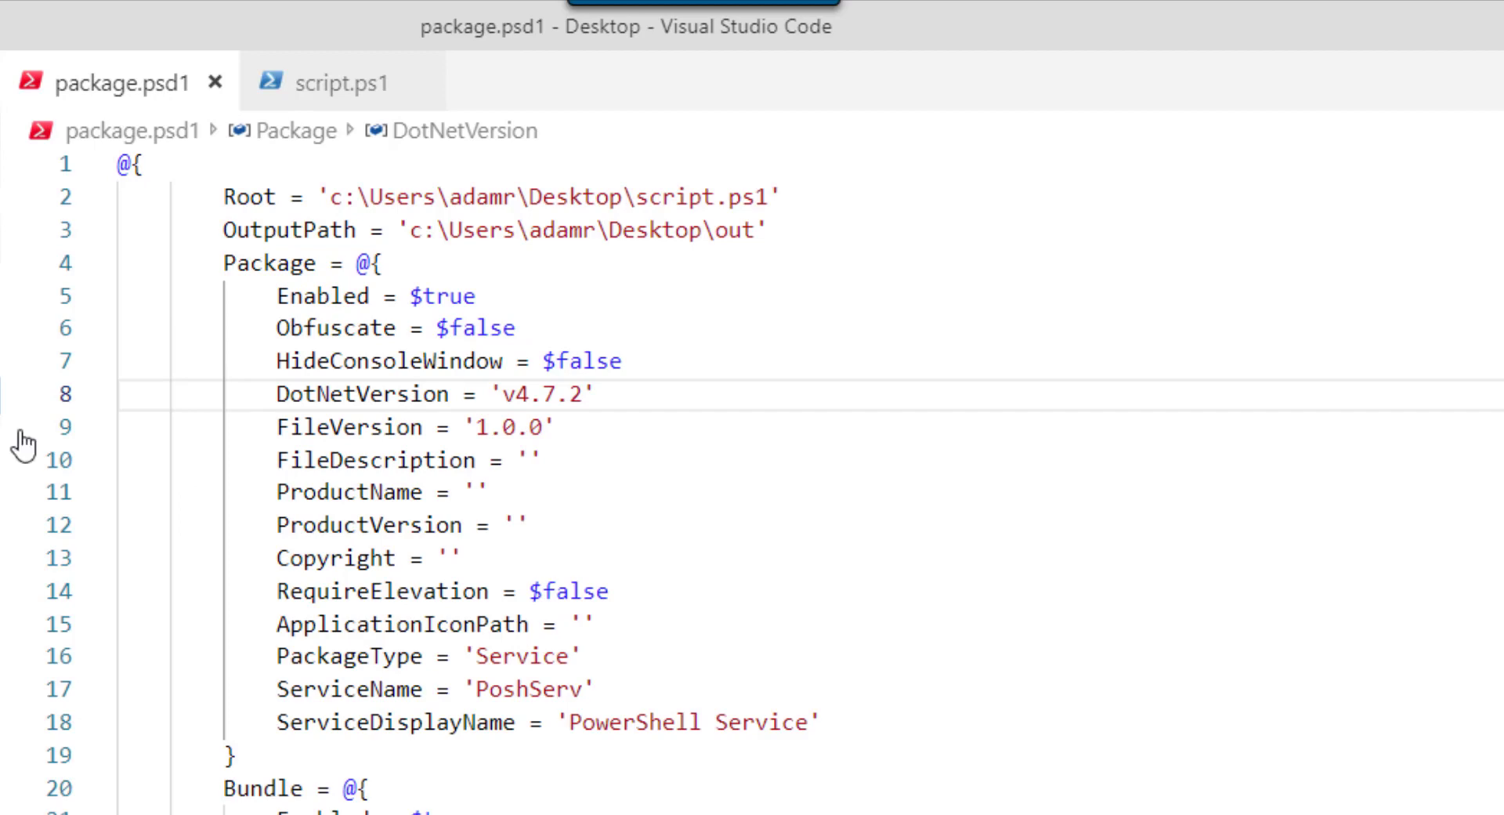
- Review the Root, DotNetVersion and ServiceName (PoshServ) settings, then return to script.ps1
click(785, 197)
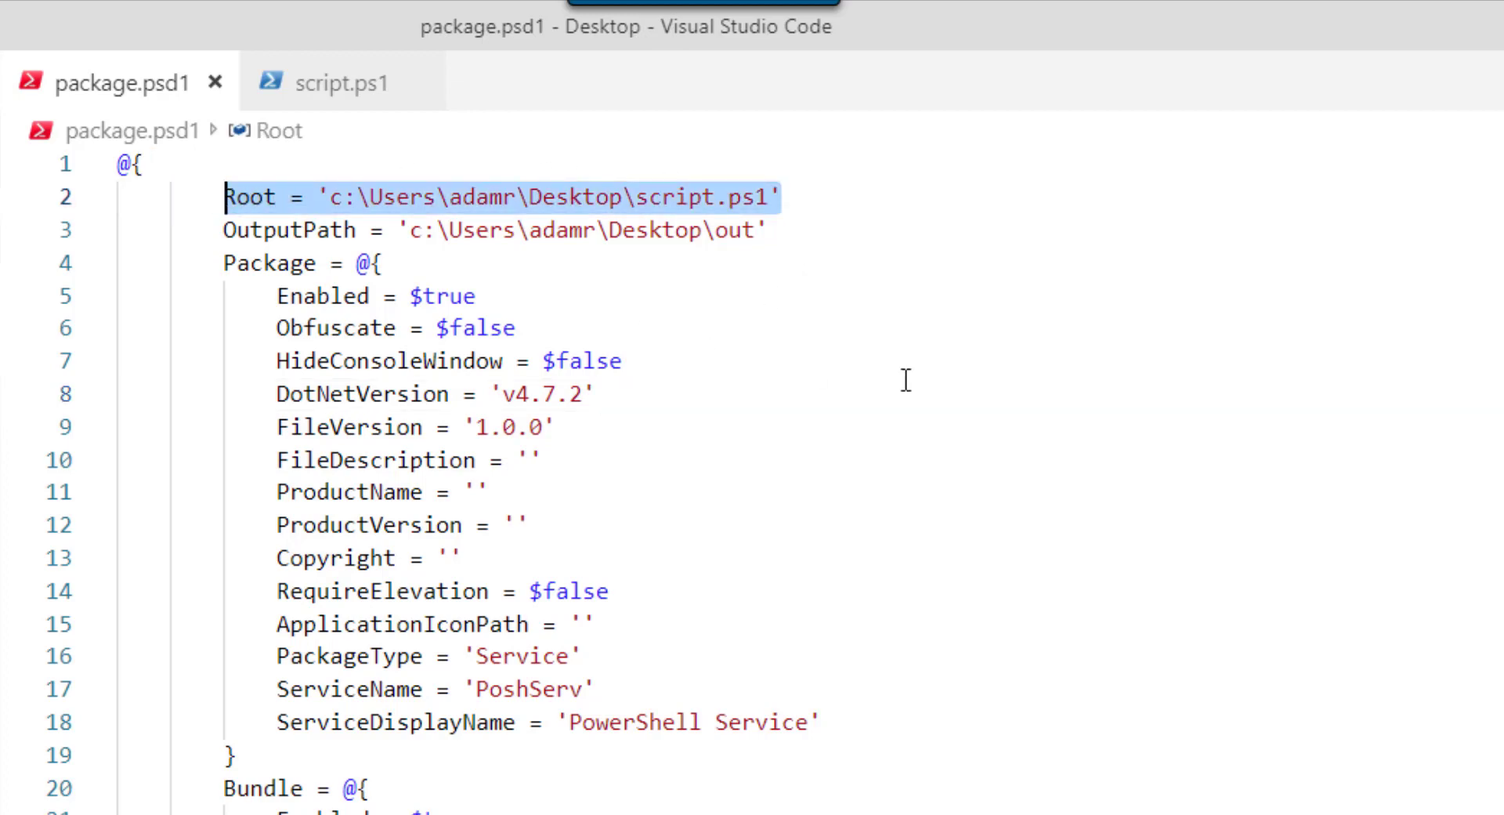
click(810, 229)
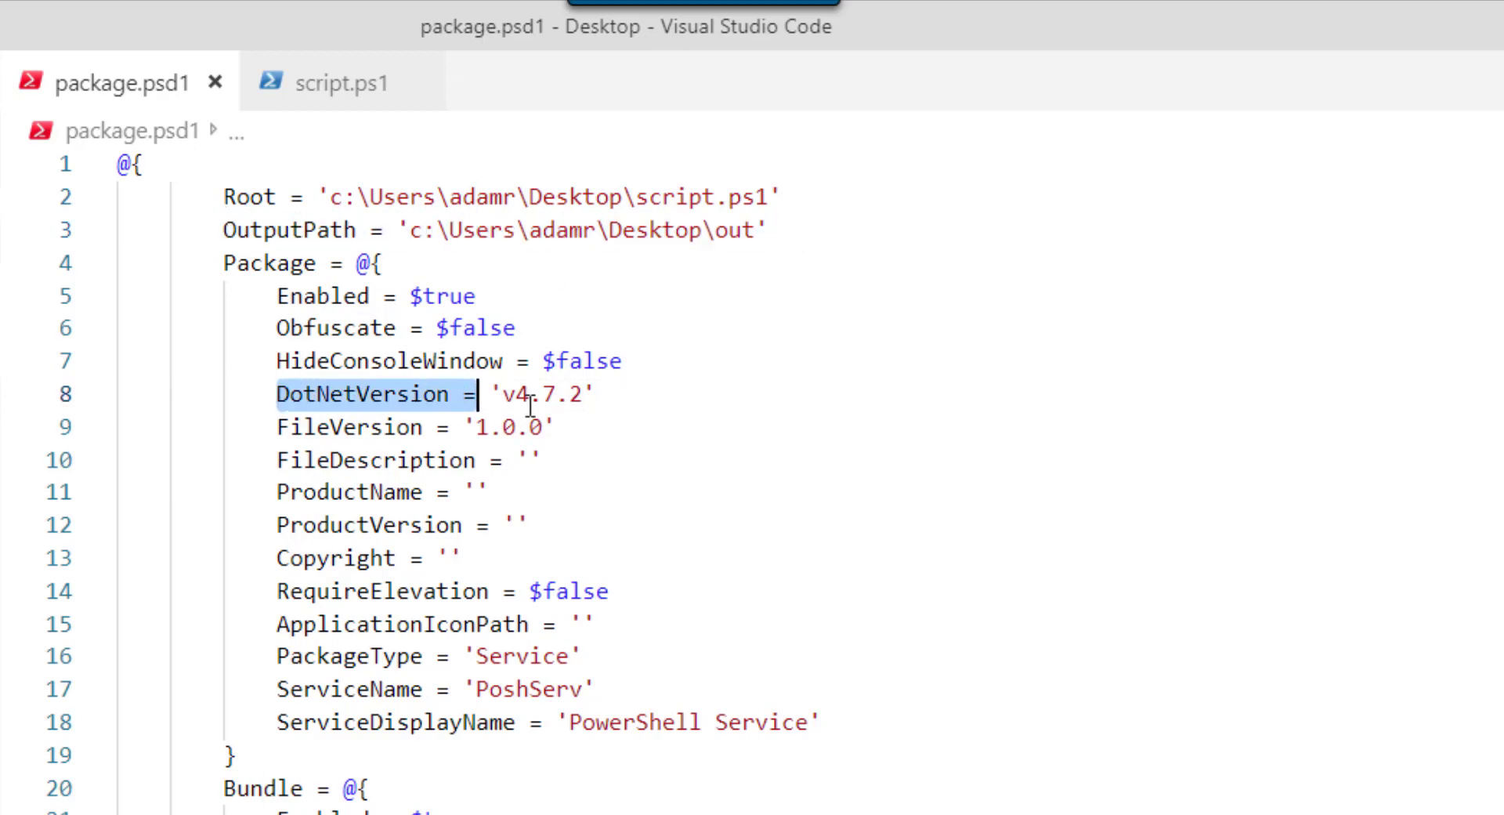
click(597, 393)
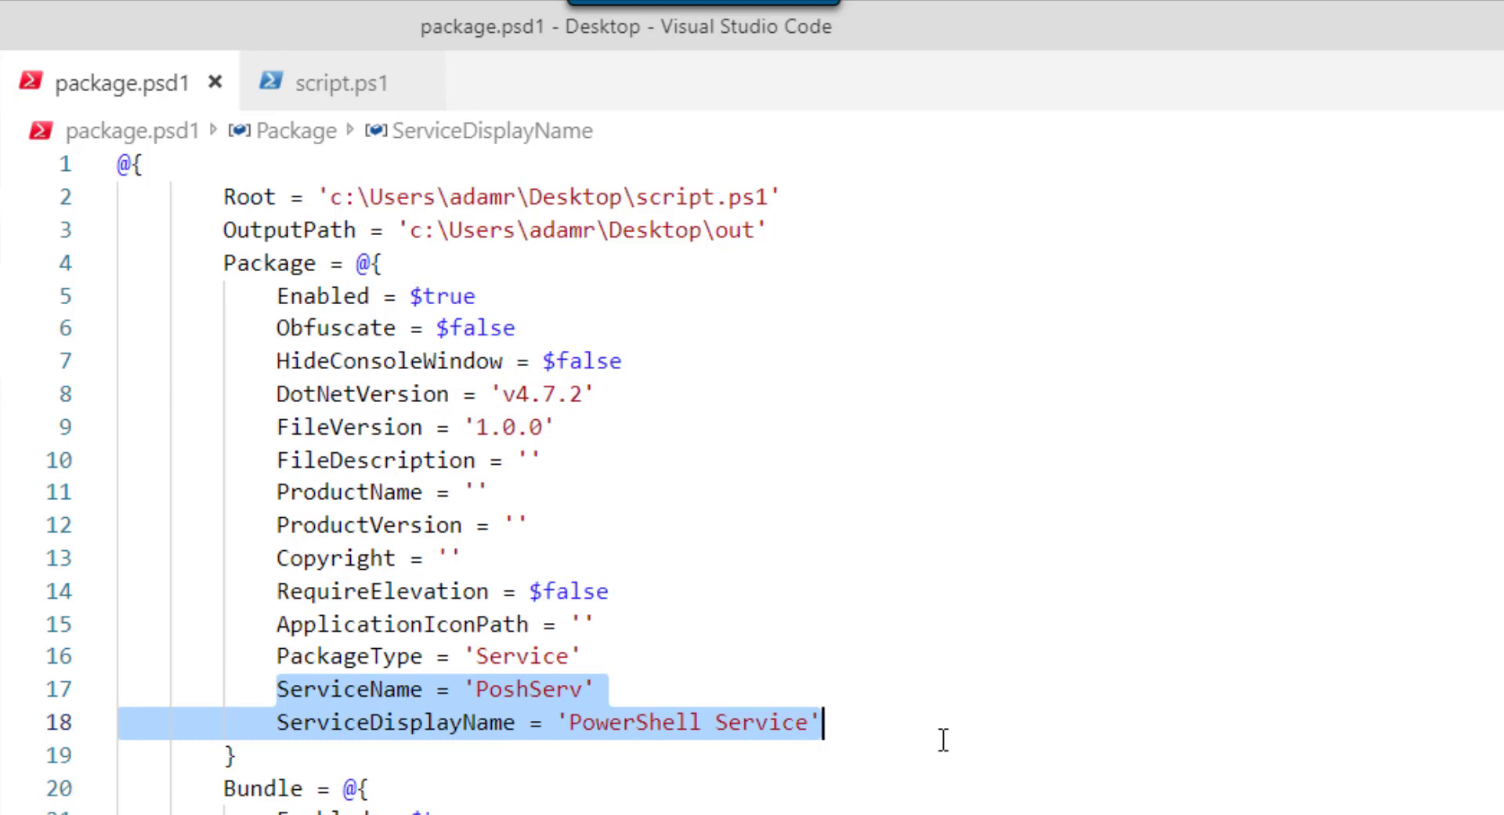
click(595, 689)
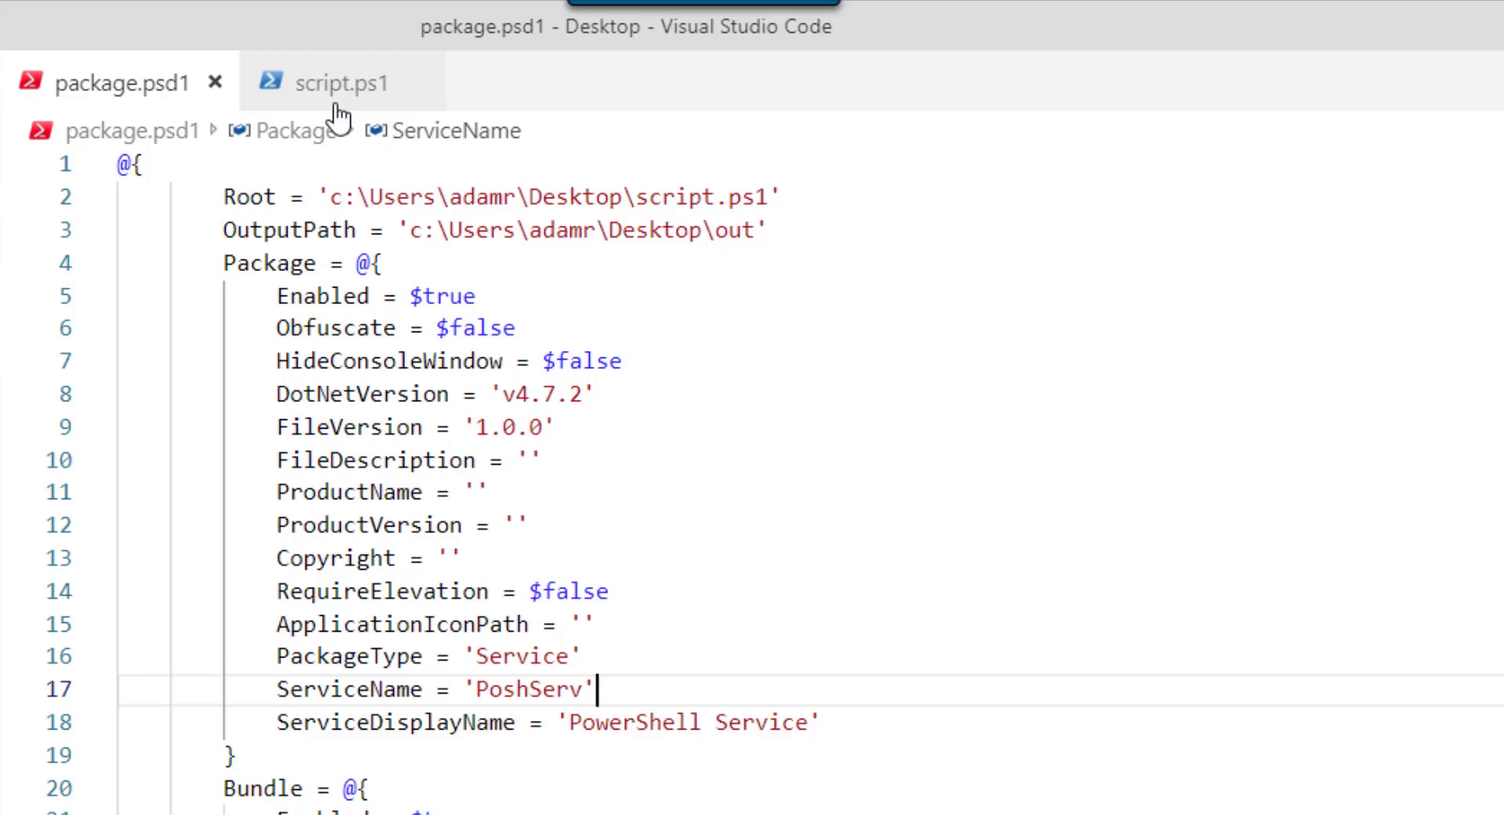
click(343, 83)
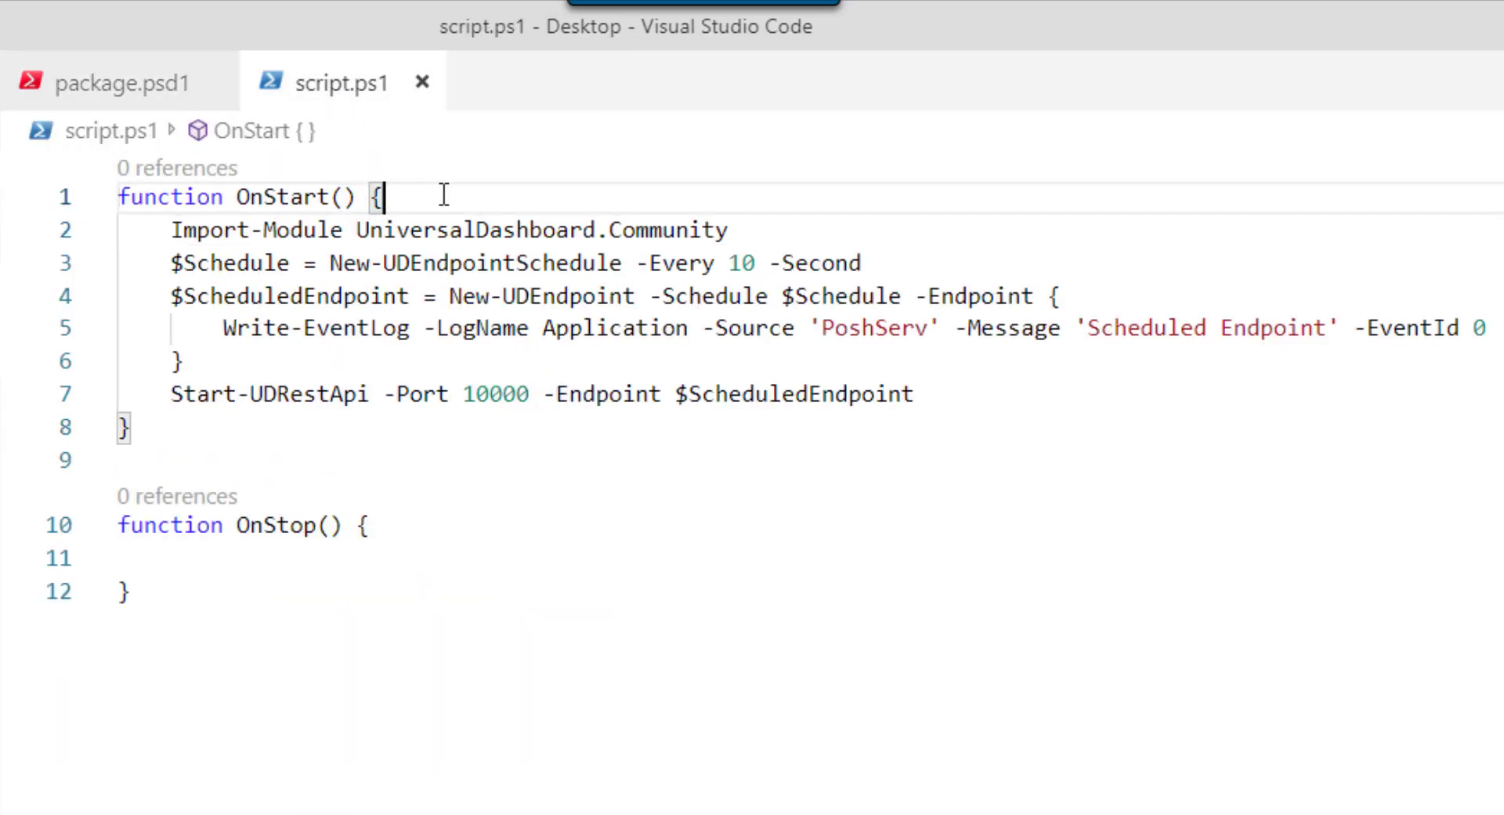
- Run 'PowerShell: Package as Executable' and open an administrator PowerShell in the out folder
key(ctrl+shift+p)
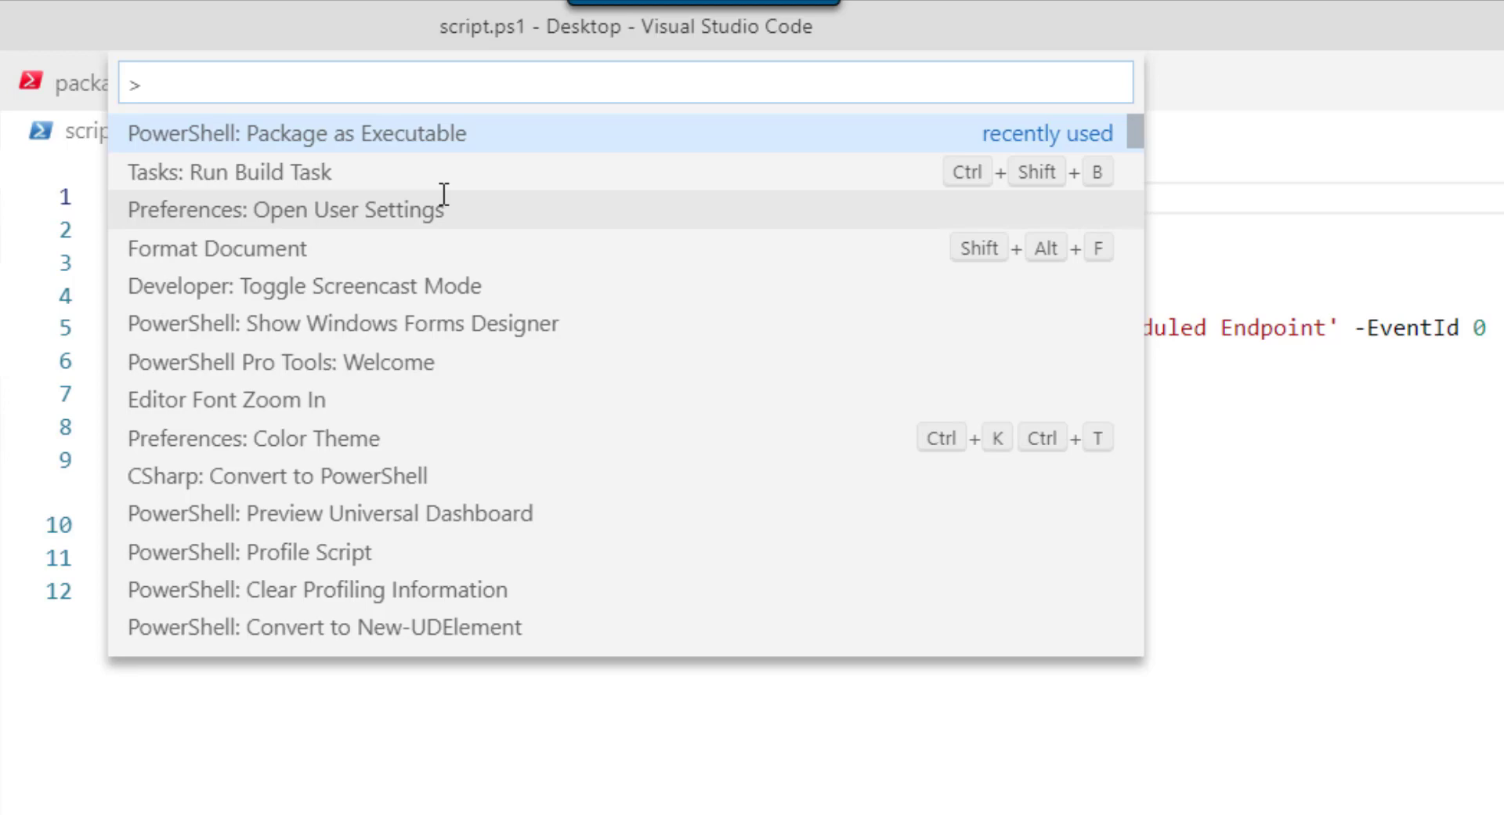
click(297, 133)
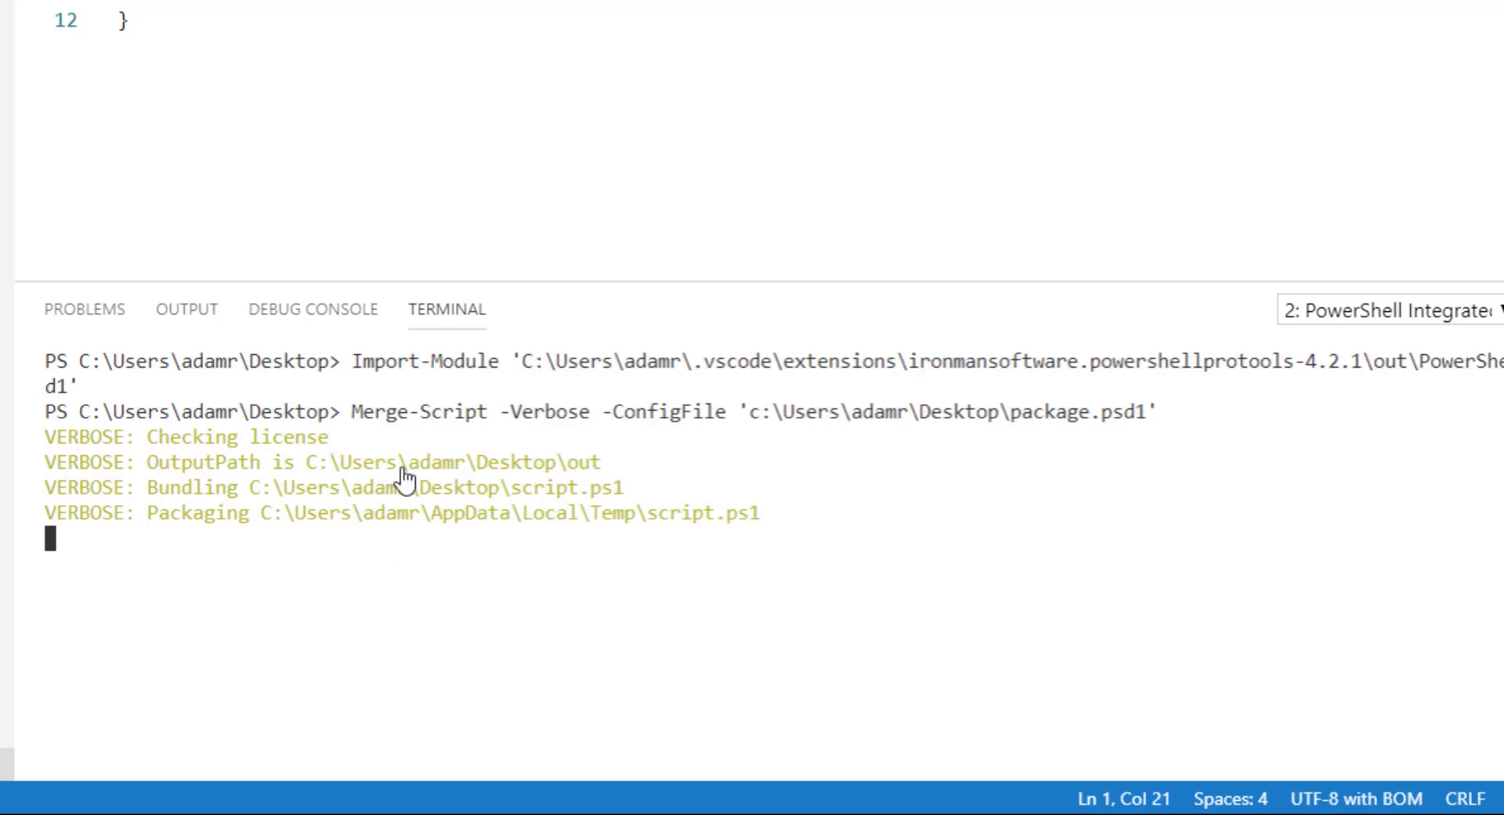
double_click(420, 412)
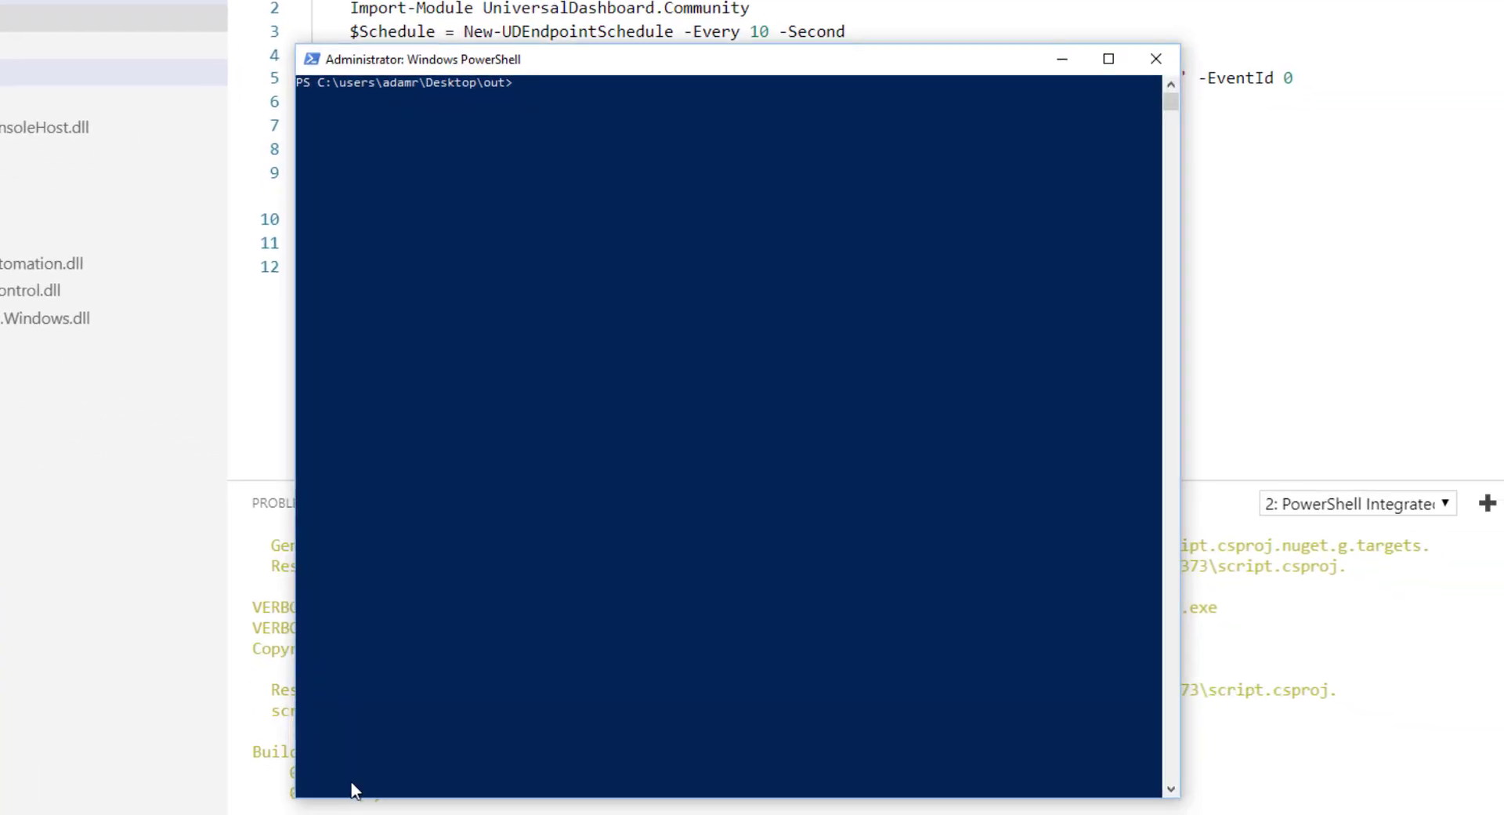
mouse_move(459, 215)
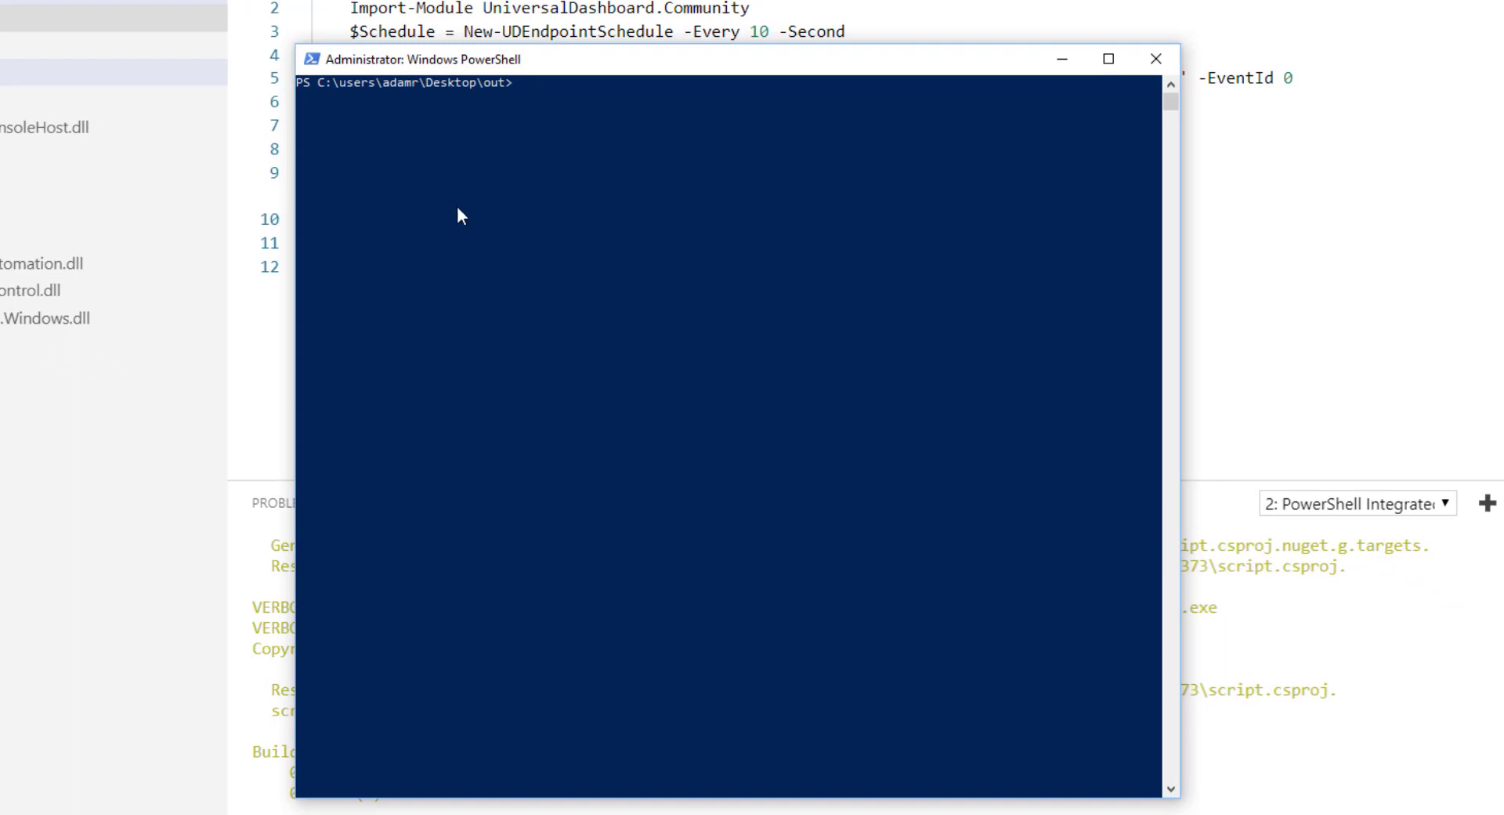
- Install the service with .\script.exe --install and query it with Get-Service PoshServ
text(.\script.exe --install)
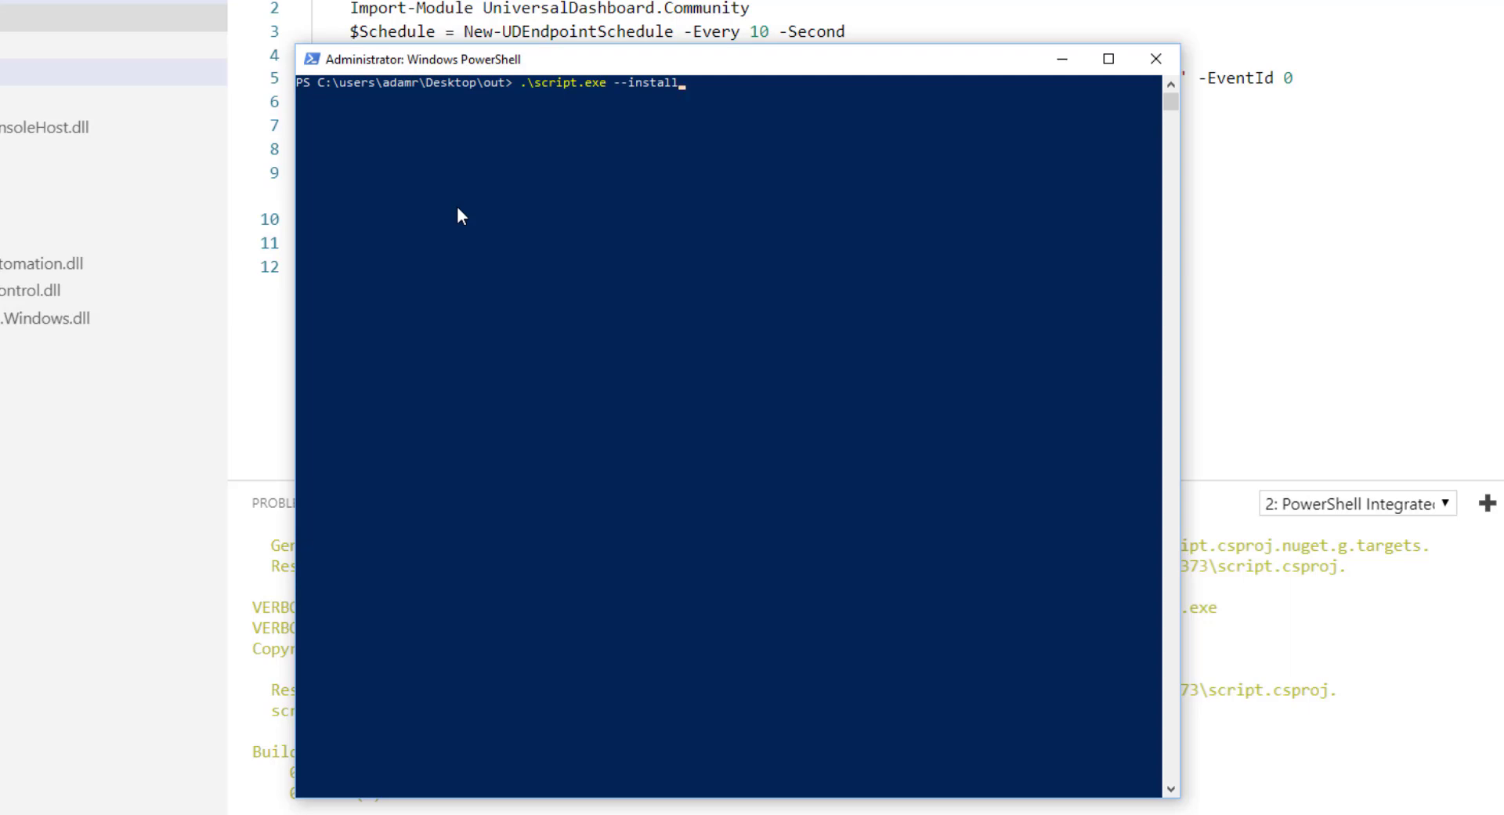
key(Return)
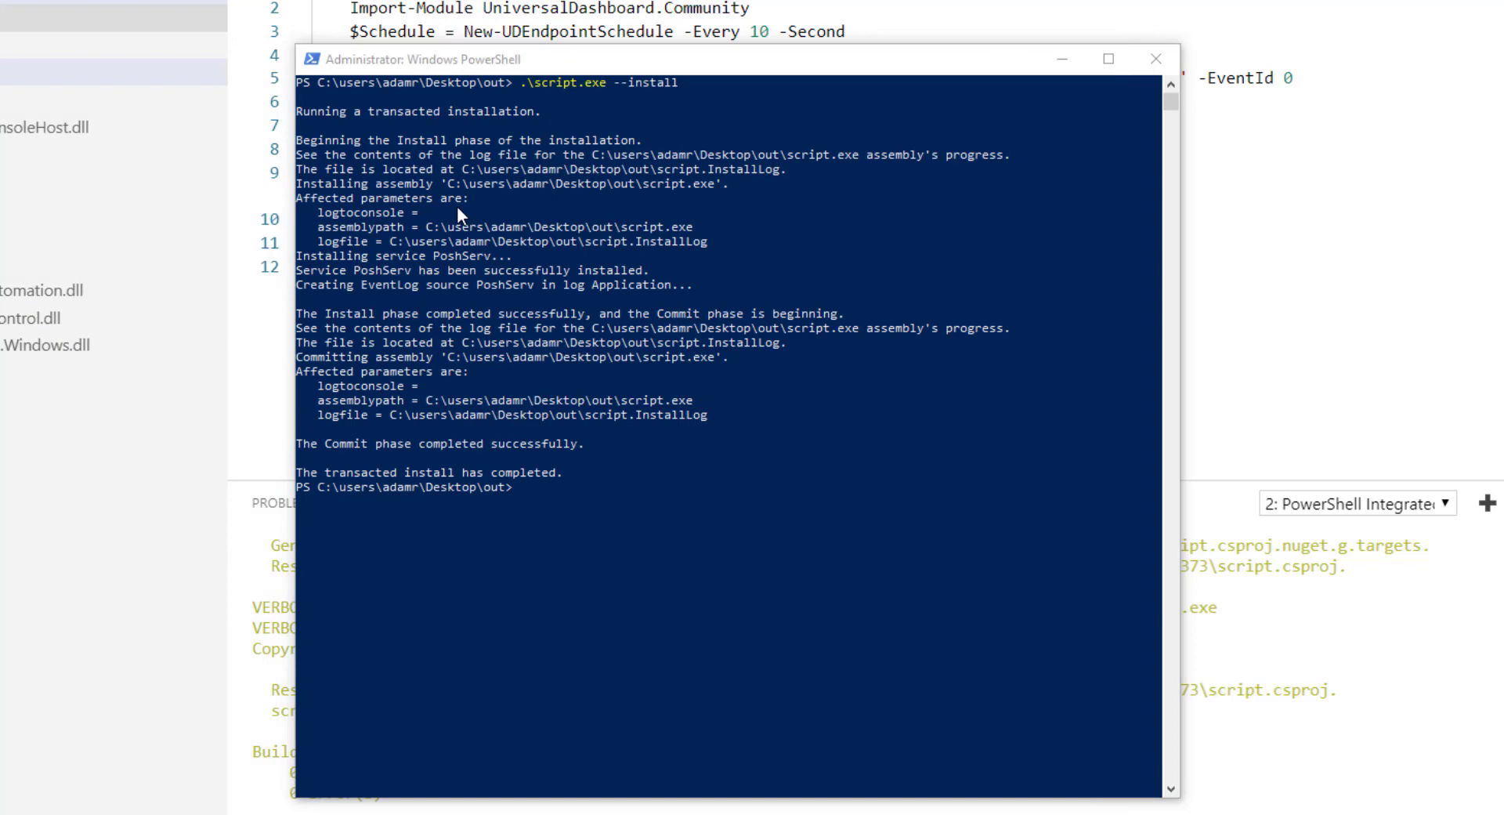
text(Get-Service PoshServ)
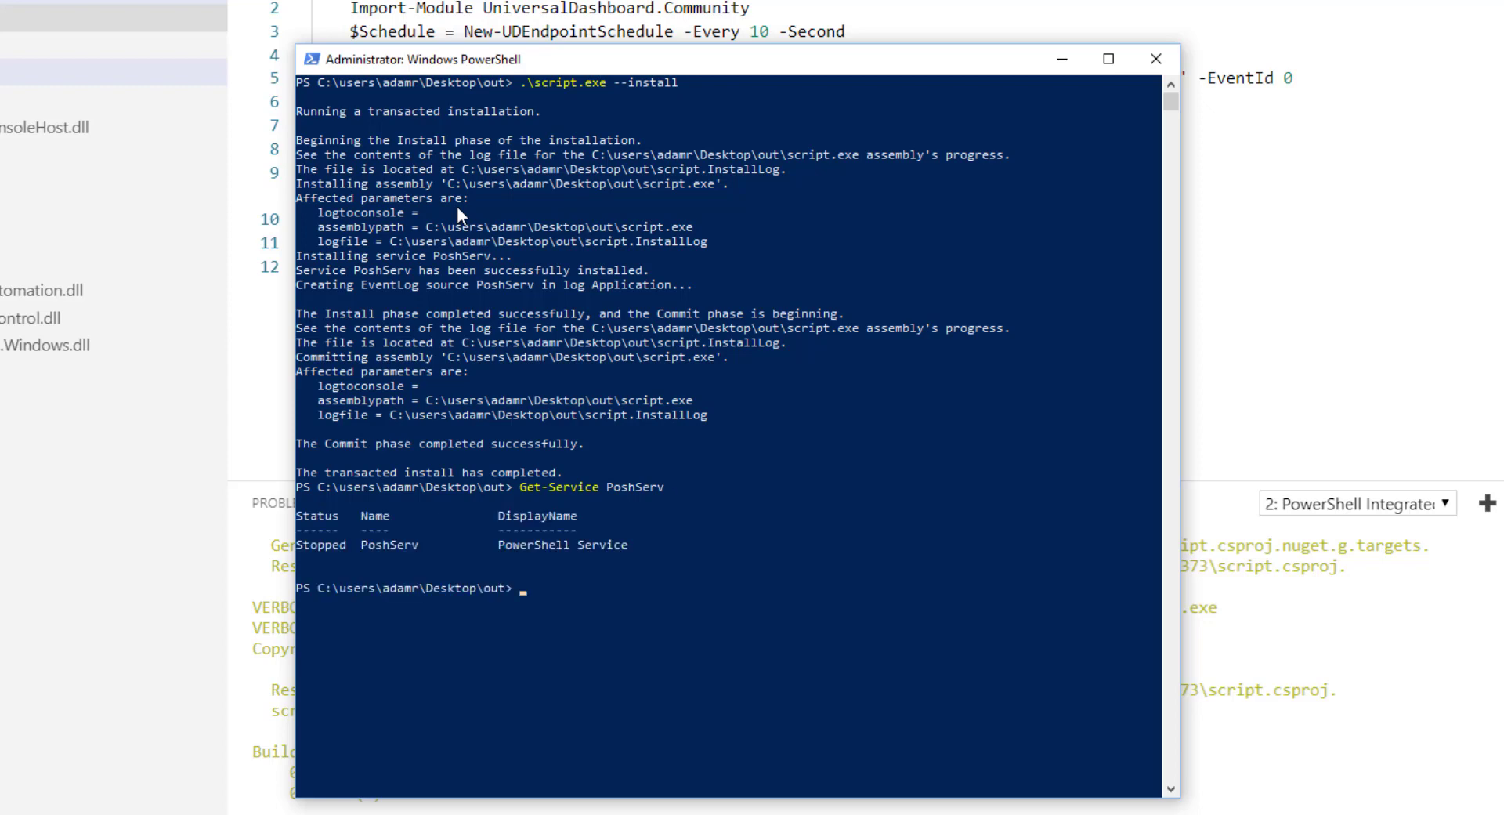
- Run Get-Service PoshServ | Start-Service, then re-query PoshServ to confirm it is Running
text(Get-Service PoshServ)
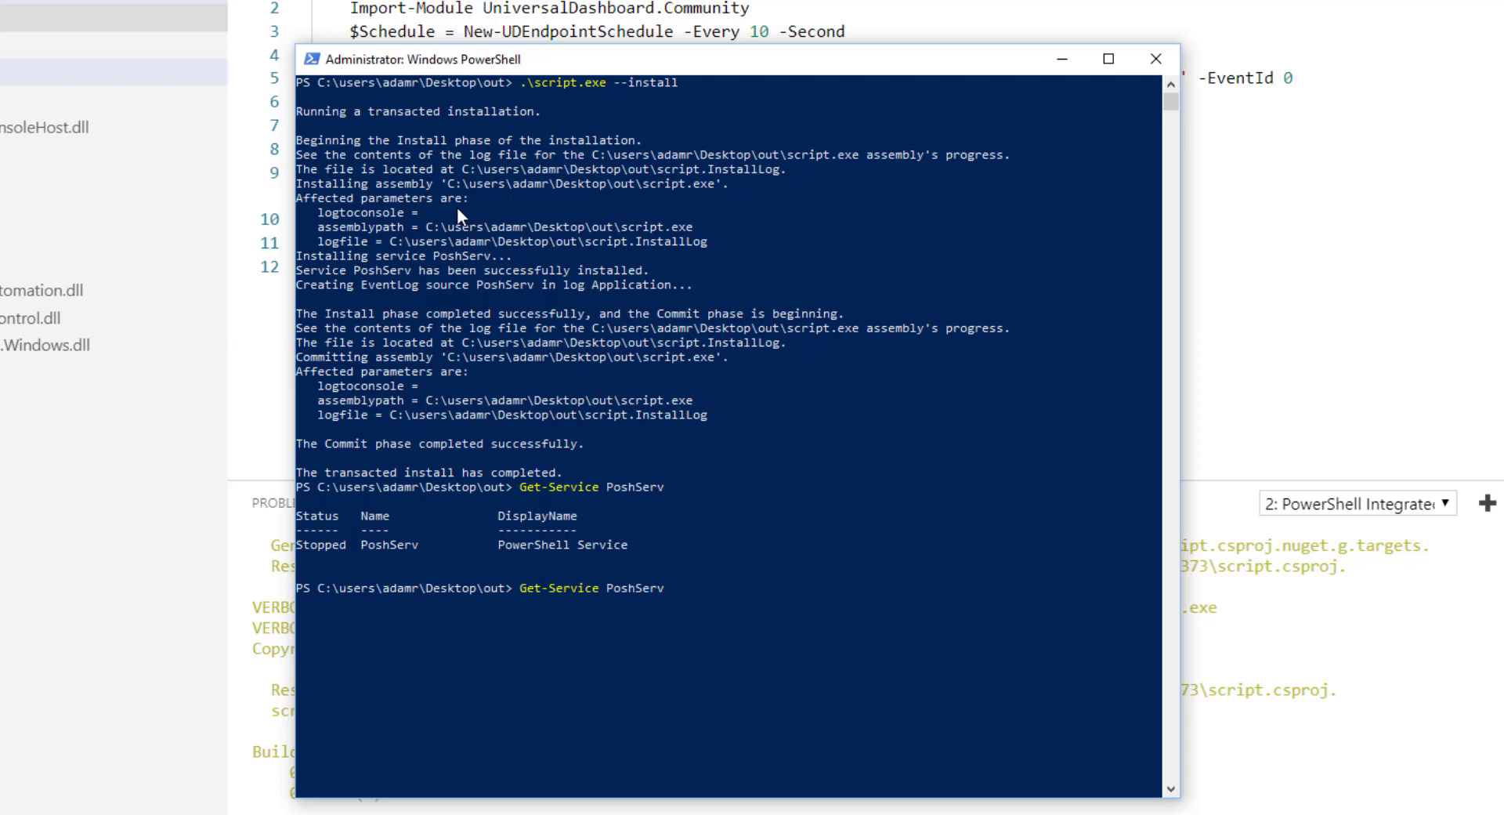
text(| Start-S)
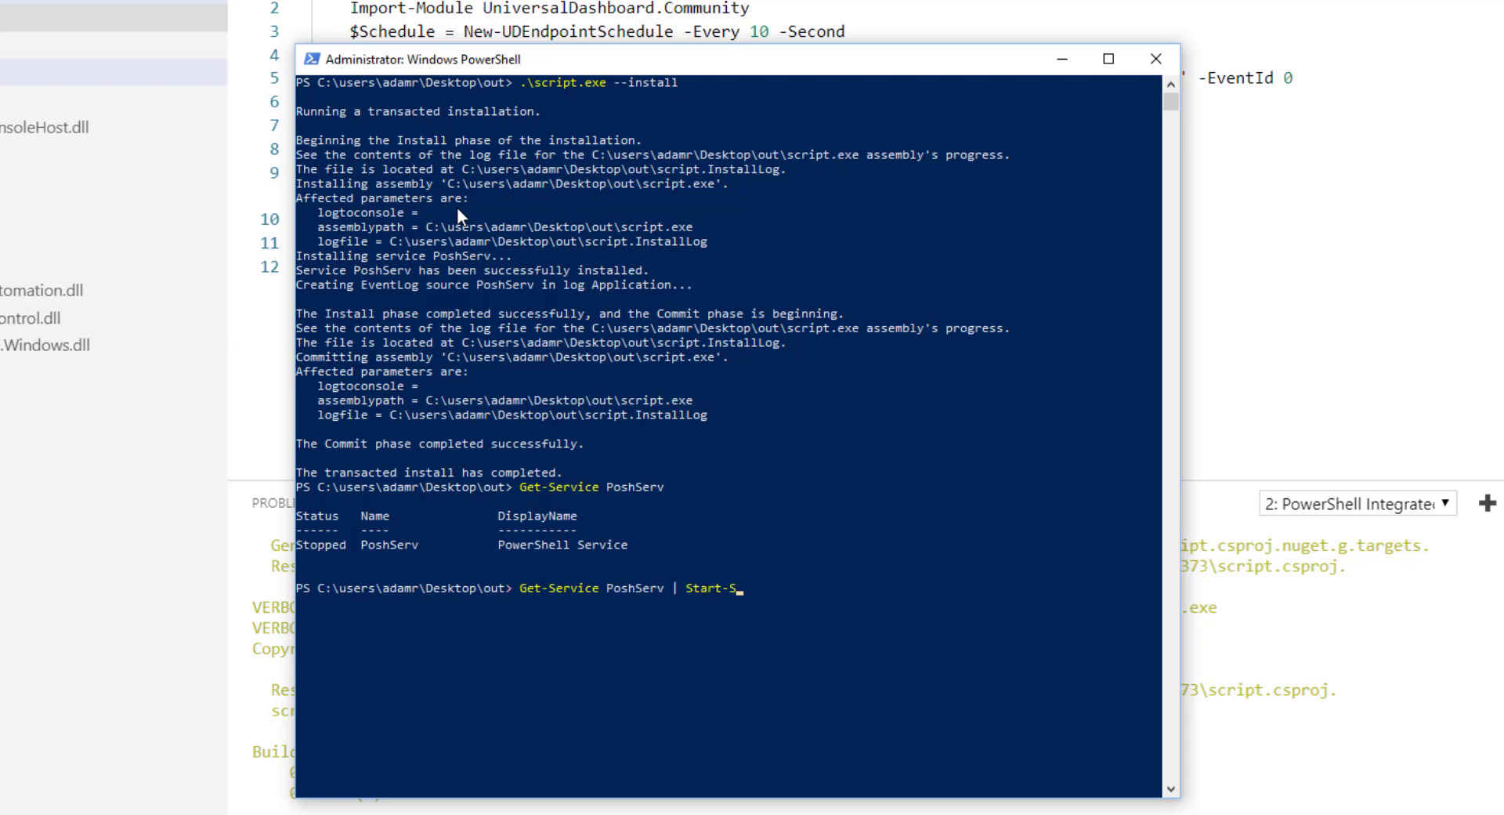
text(ervice)
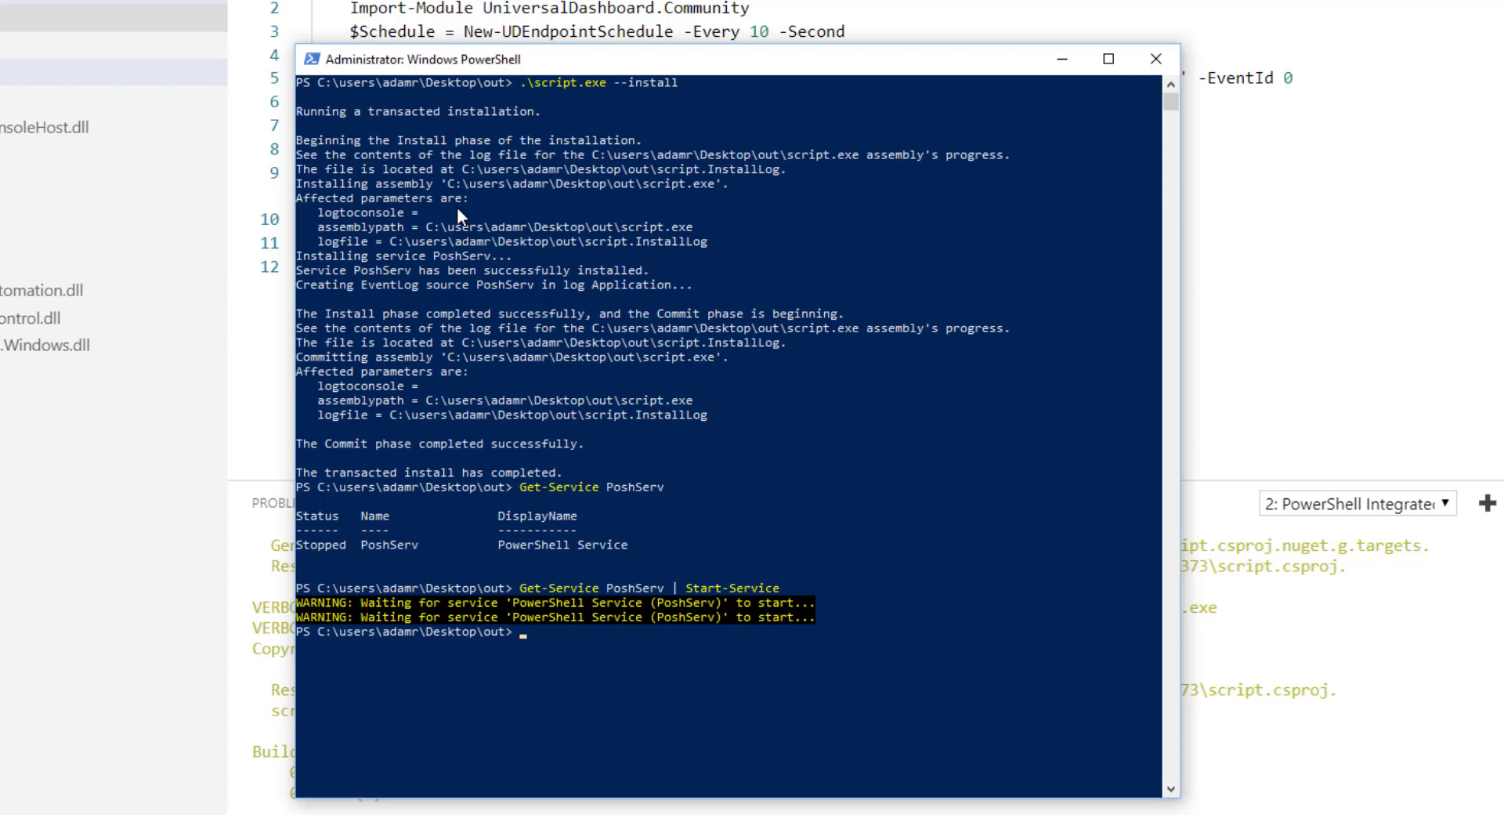
mouse_move(559, 619)
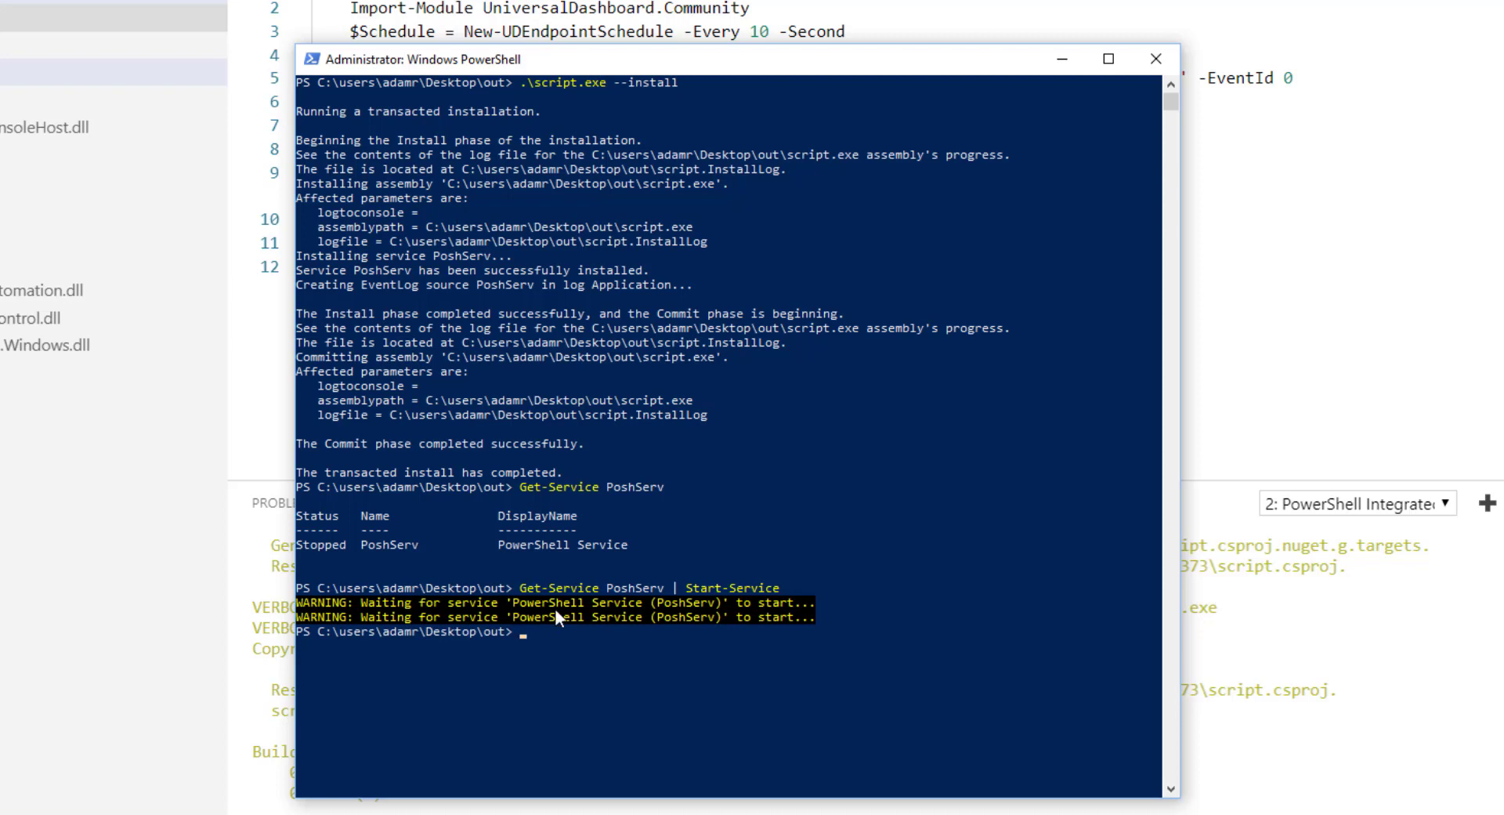
text(Get-Service PoshServ)
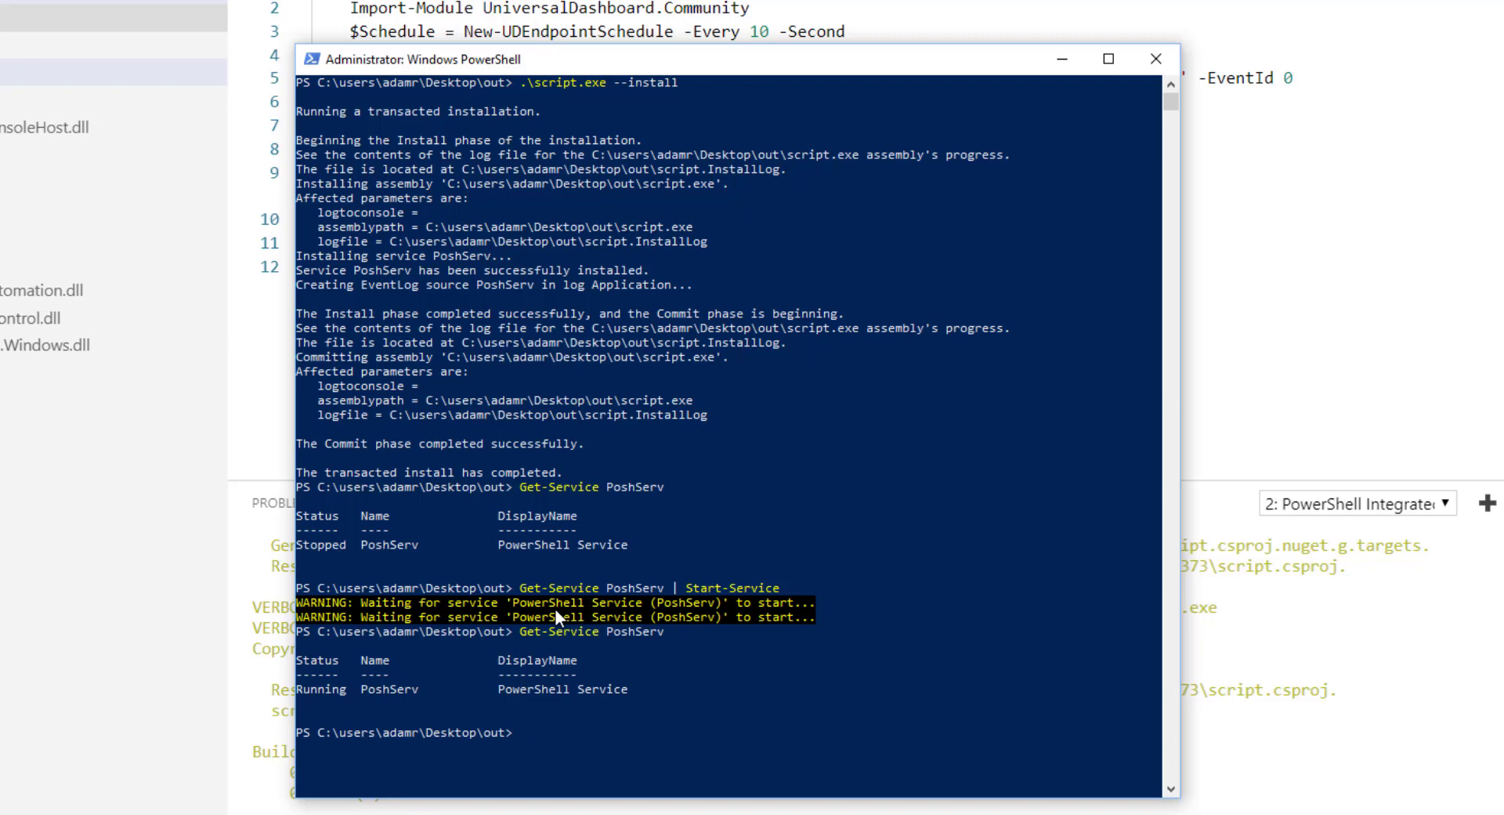
mouse_move(578, 677)
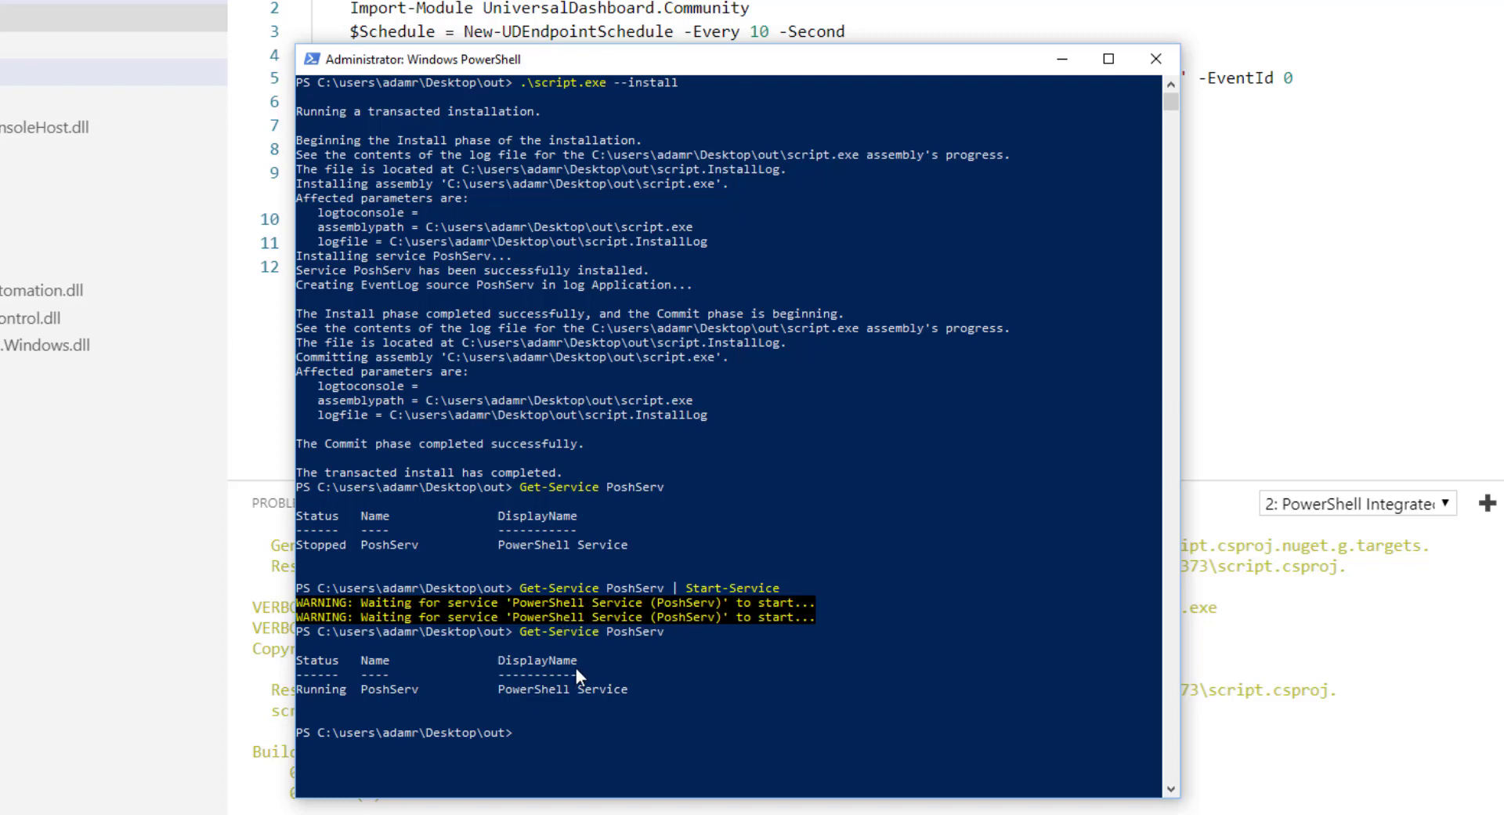
- Run Get-EventLog -LogName Application -Newest 10 twice to see PoshServ's Scheduled Endpoint entries
text(.\script.exe --install)
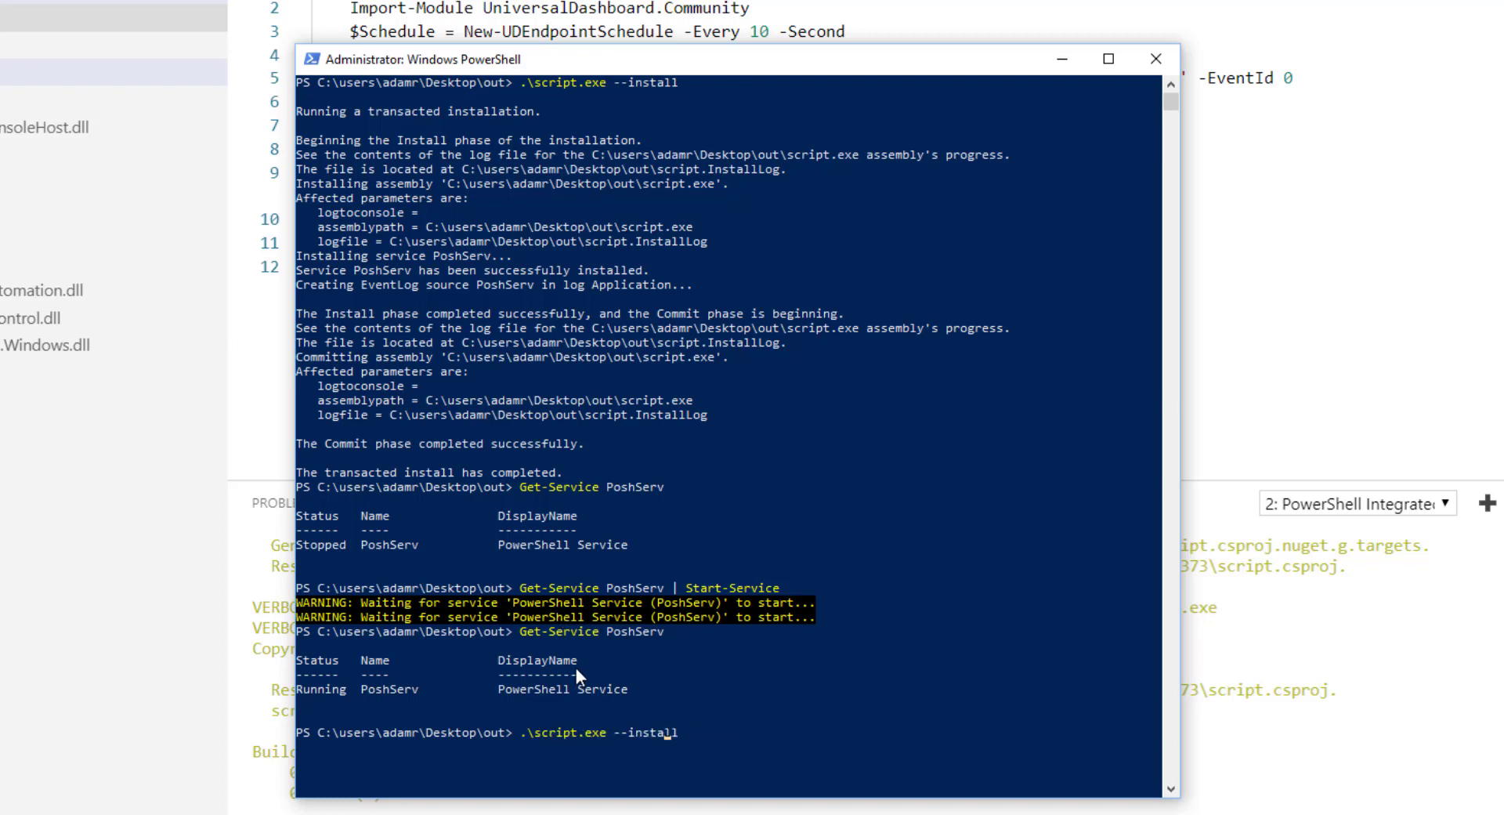
text(Get-EventLog -LogName Application -Newest 10)
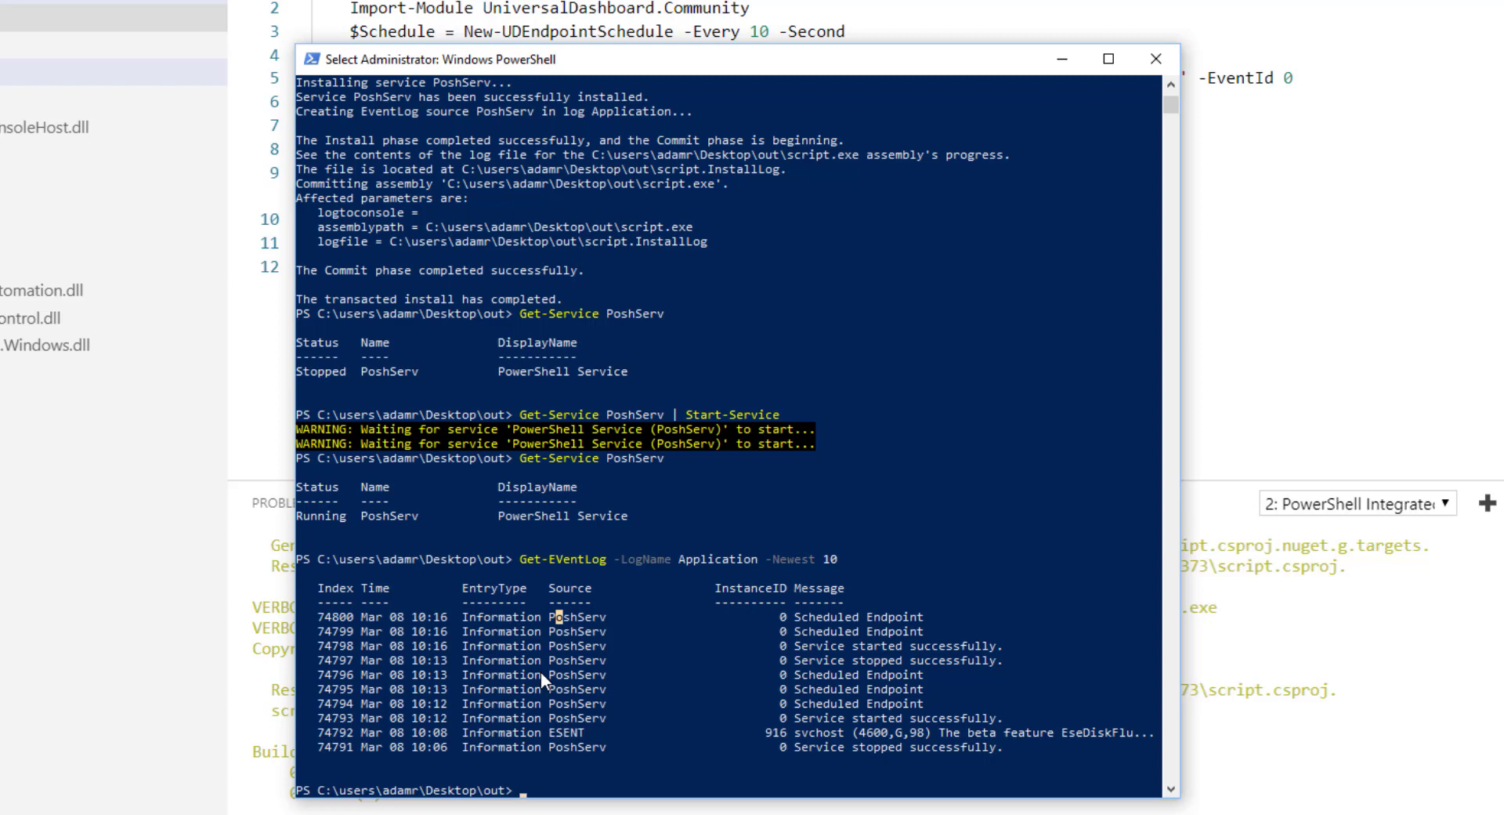
text(Get-EVentLog -LogName Application -Newest 10)
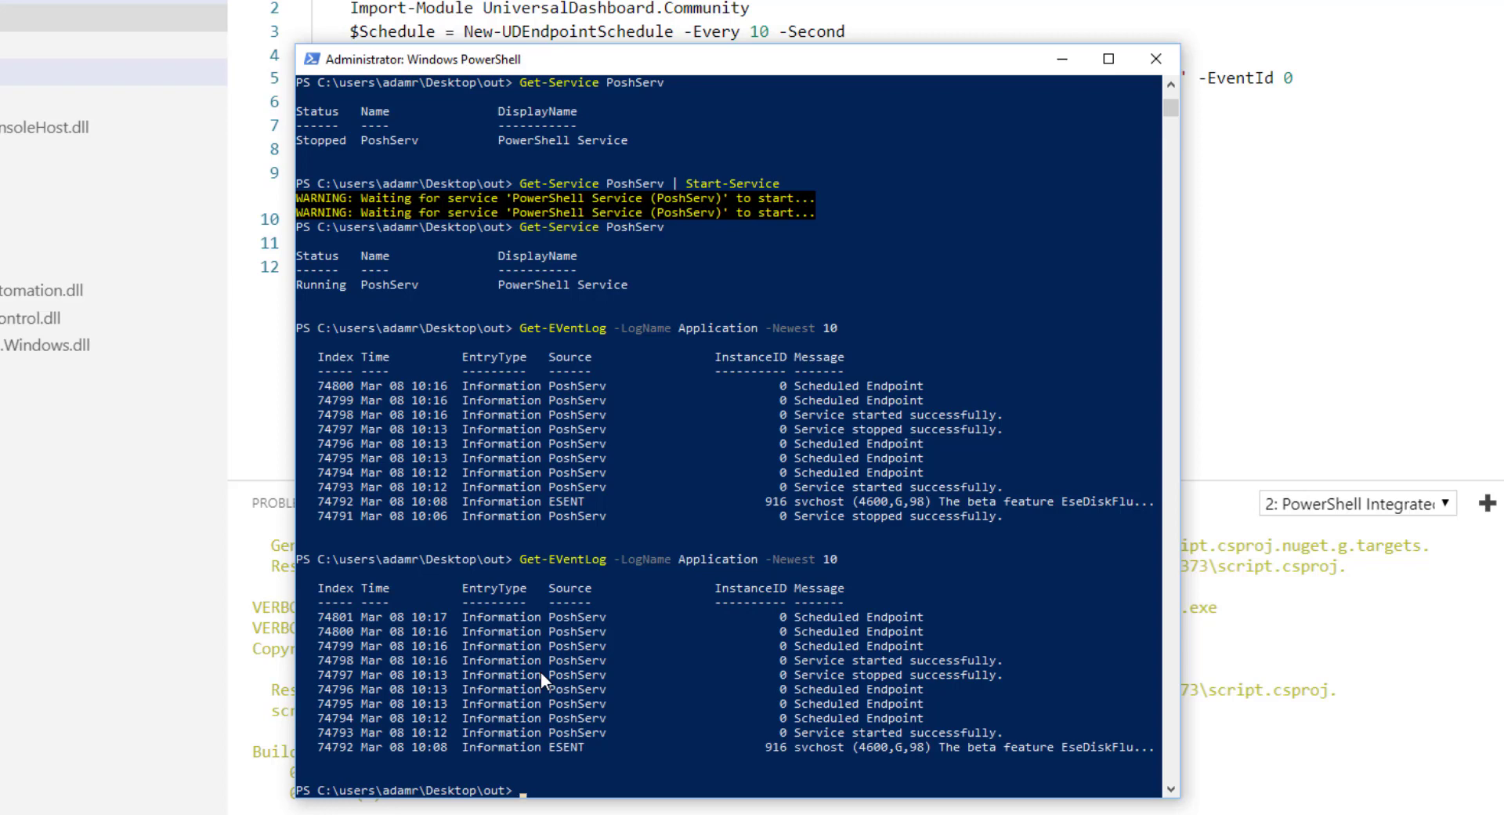
- Run Get-Service PoshServ | Stop-Service, then begin the .\script.exe install-switch command
text(Get-Service PoshServ)
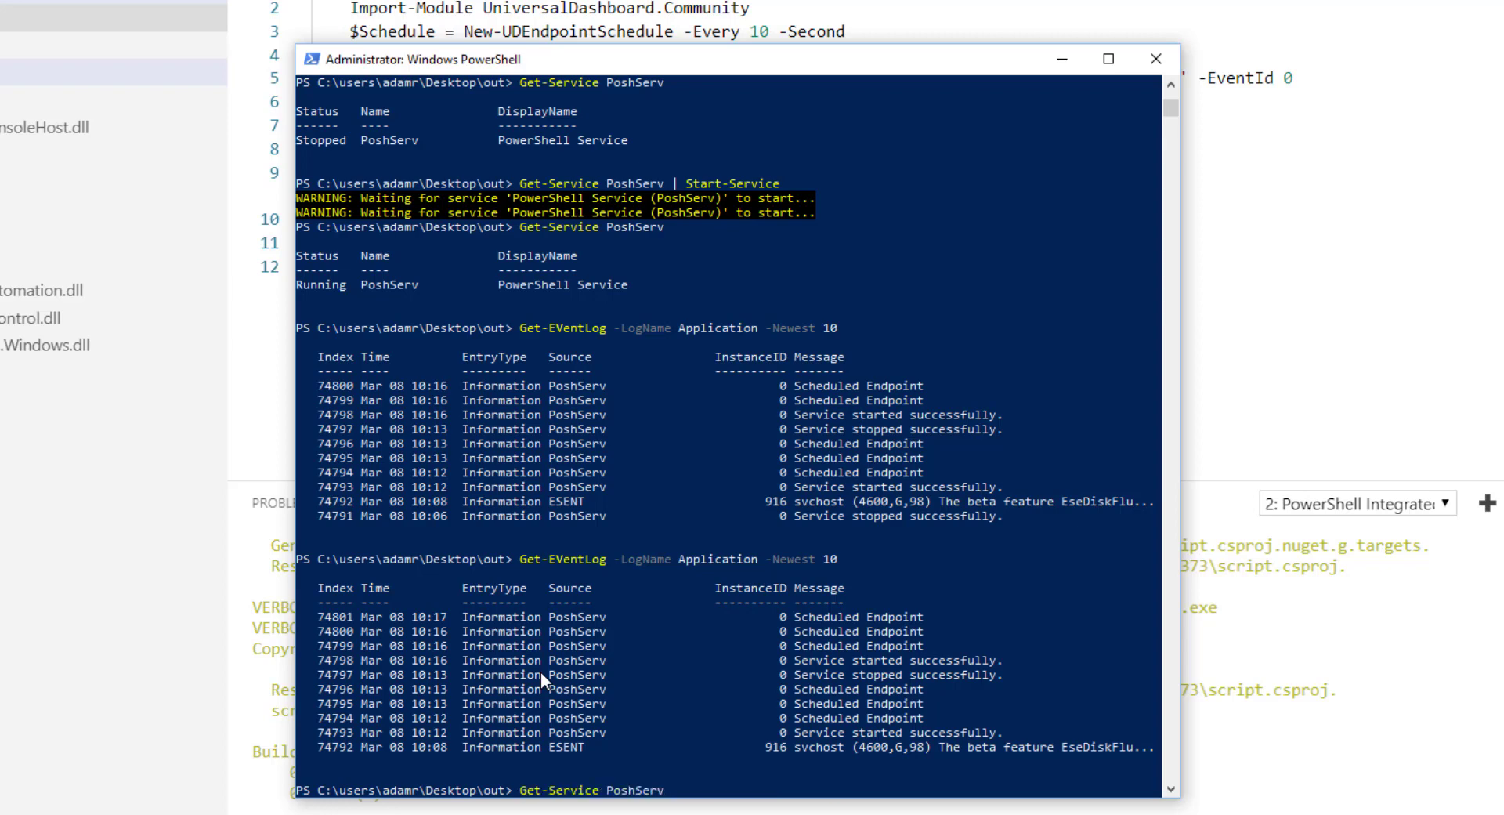
text(| Stop-Service)
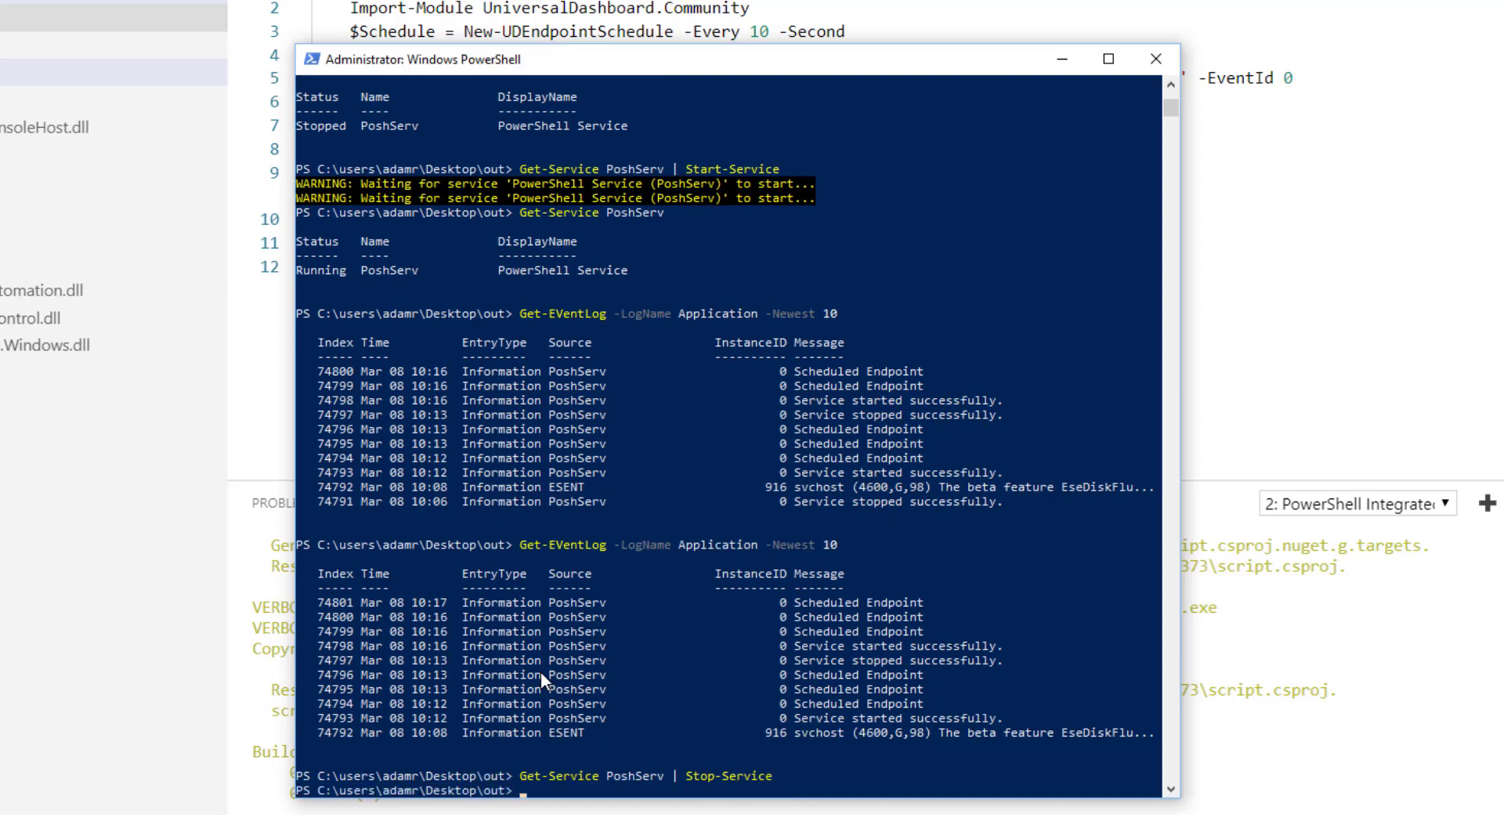
text(.\script.exe --install)
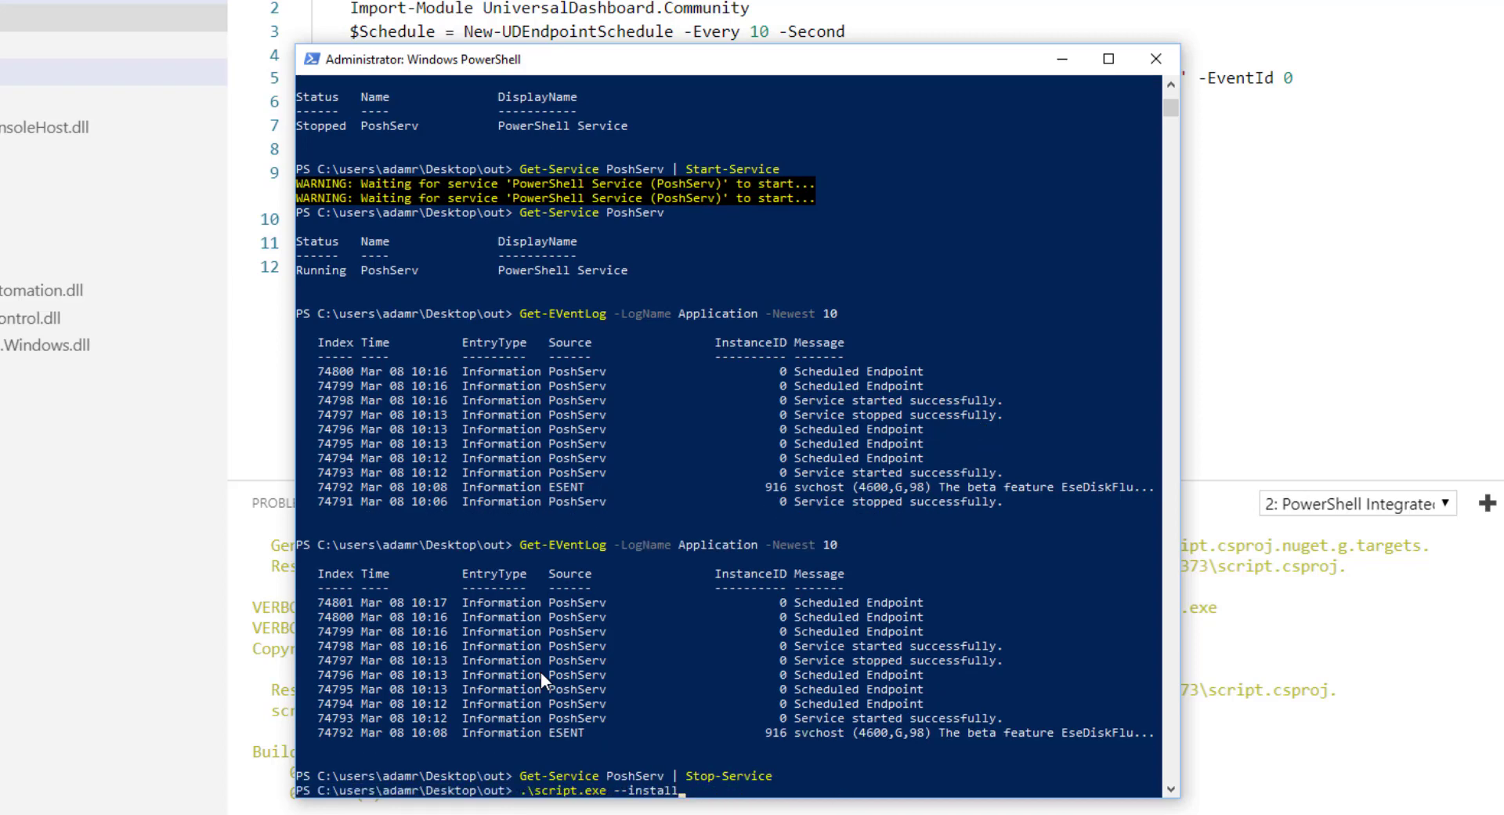